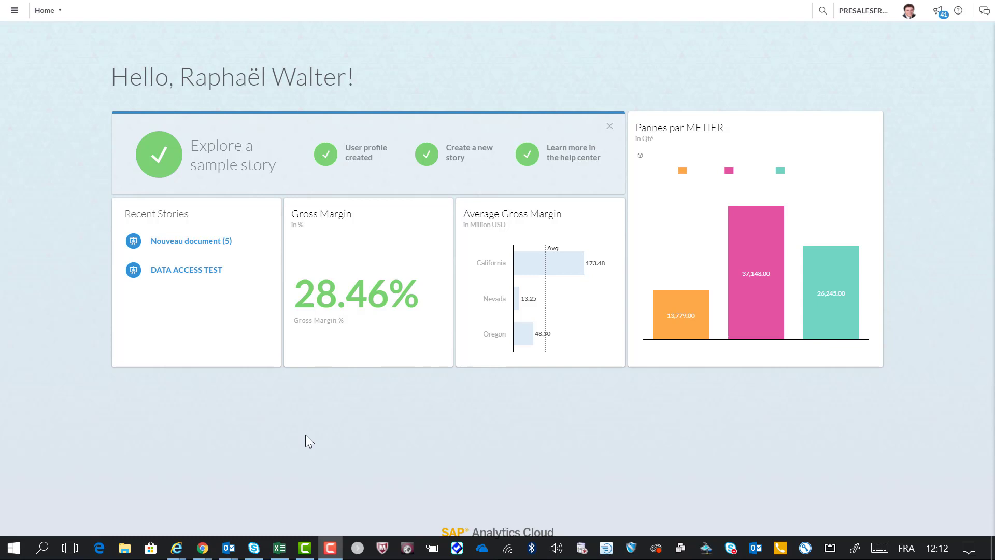
mouse_move(254, 549)
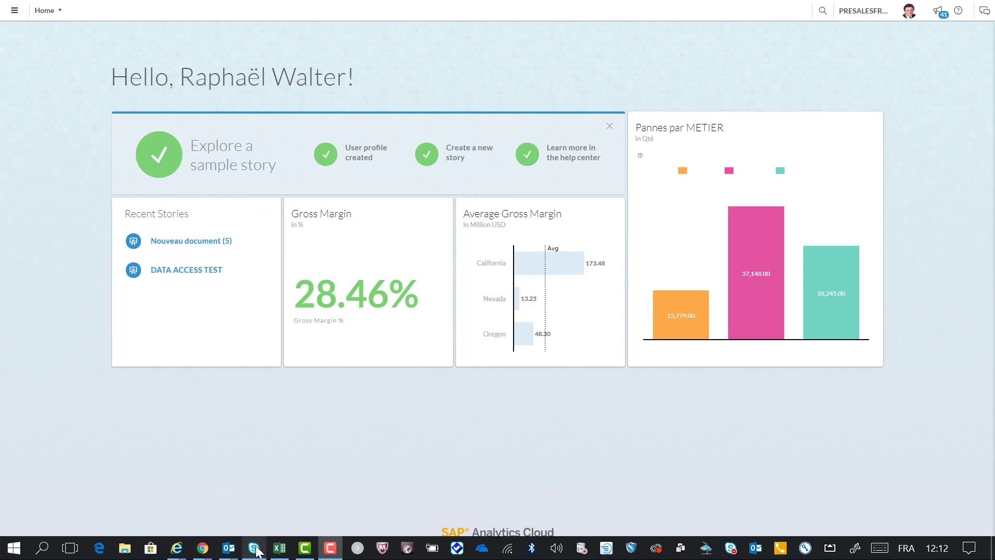
Bring up the TEST_SACROWLEVELSECURITY_V3.xlsx budget workbook from the Windows taskbar.
left_click(280, 547)
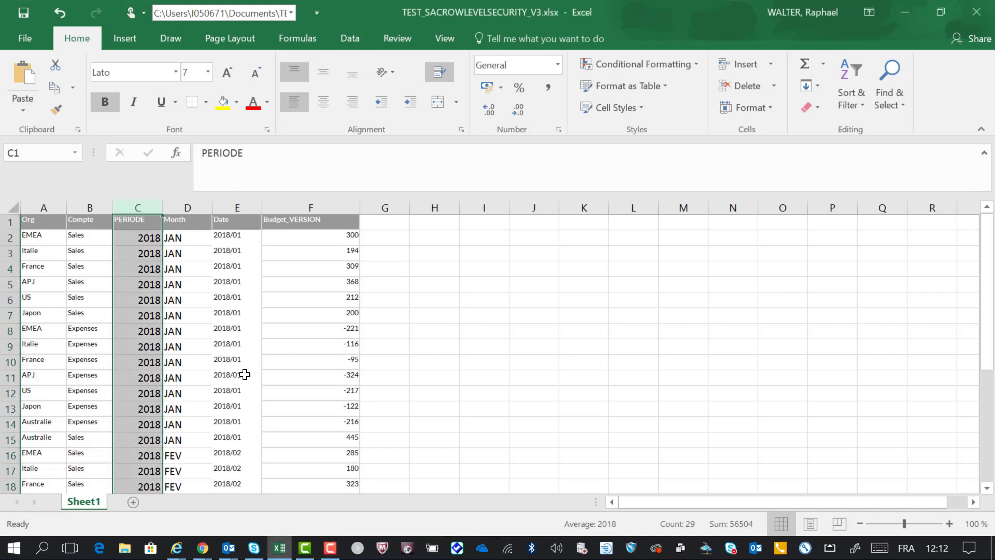
mouse_move(202, 548)
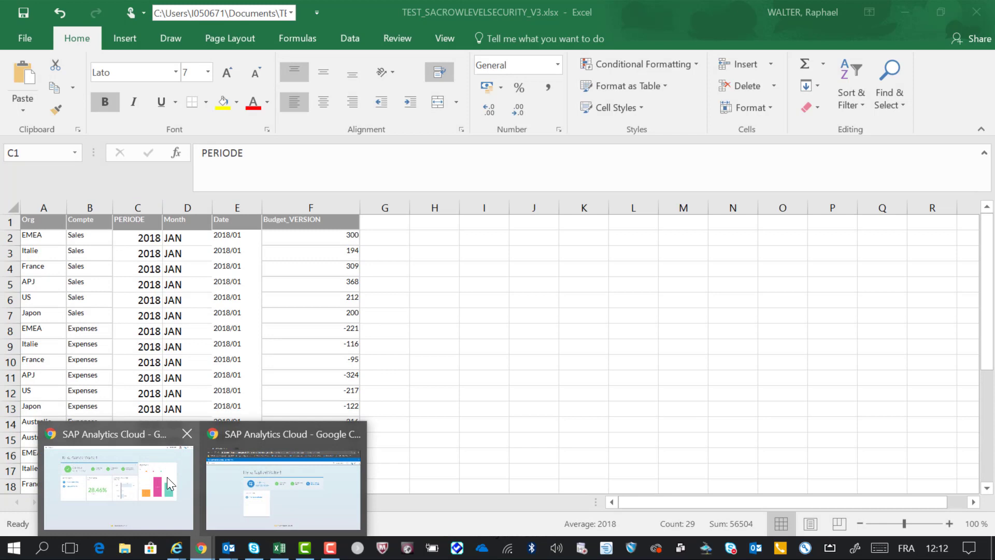
Create a new model by importing the TEST_SACROWLEVELSECURITY_V3.xlsx file.
left_click(118, 487)
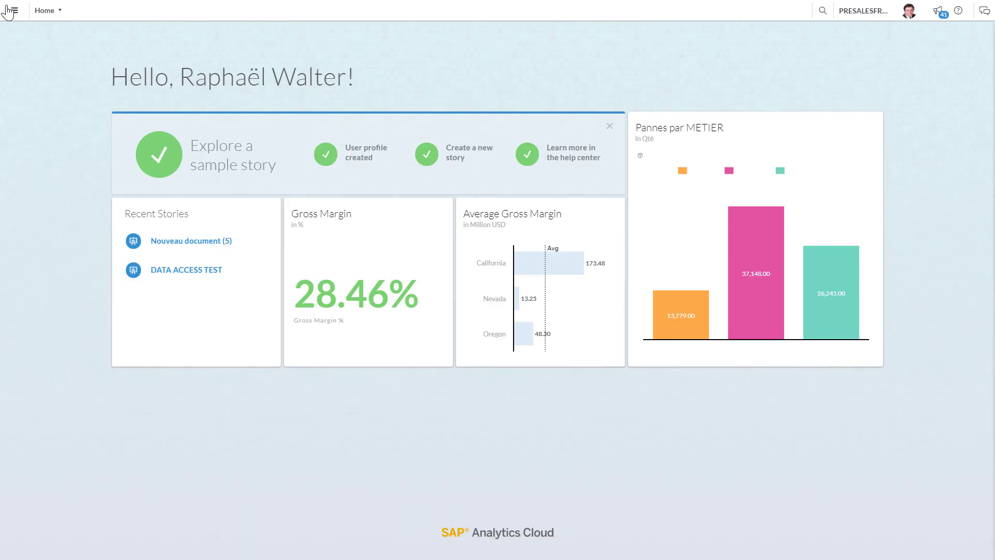
left_click(14, 11)
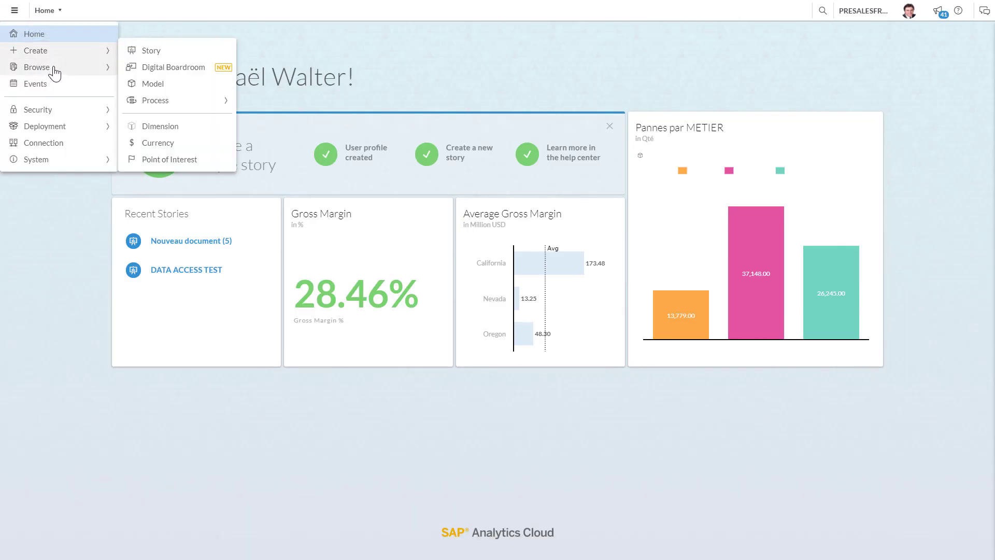
mouse_move(162, 97)
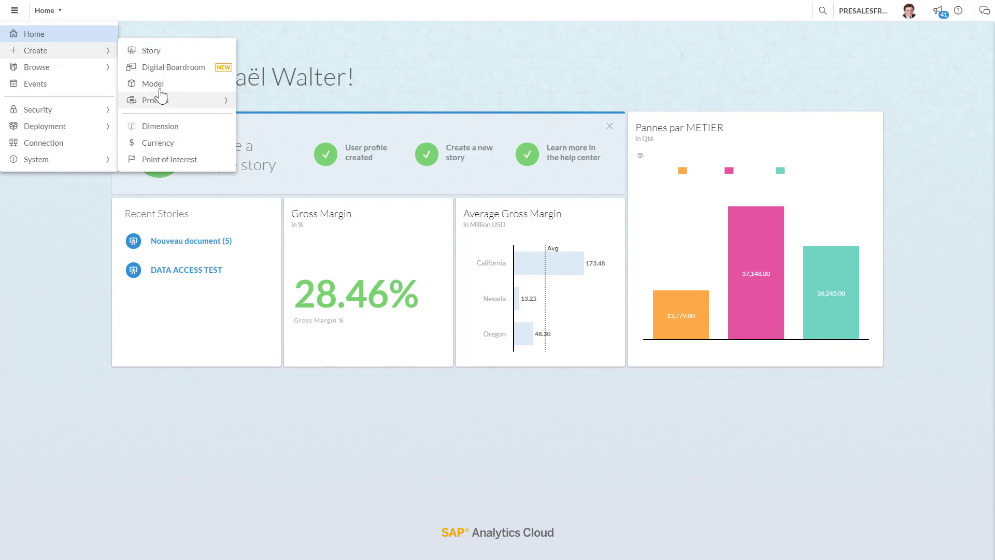
left_click(152, 84)
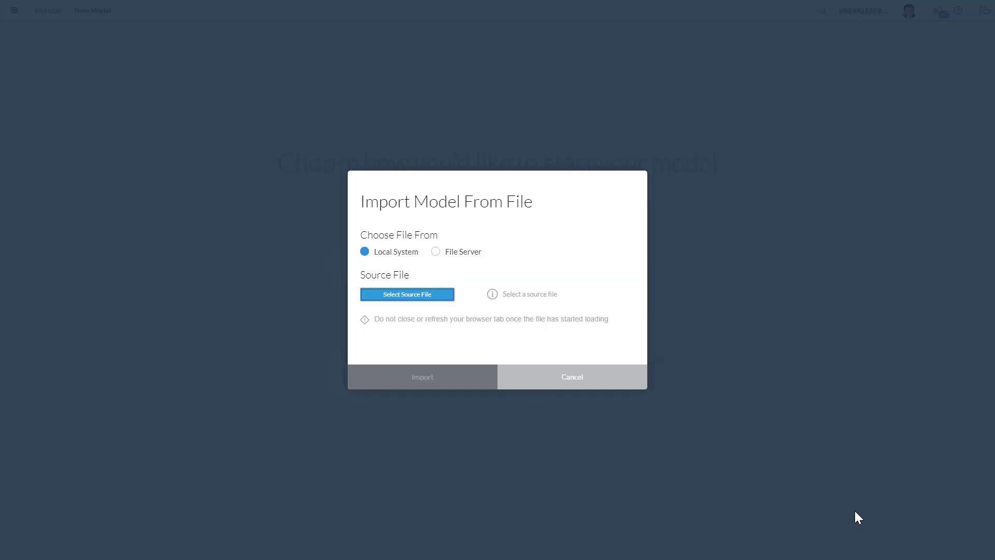
left_click(407, 293)
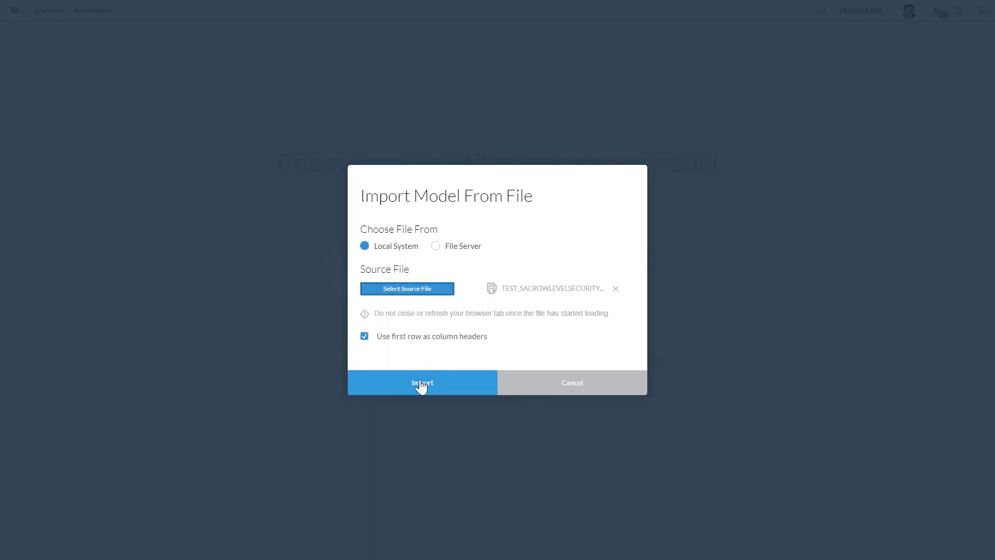
left_click(422, 383)
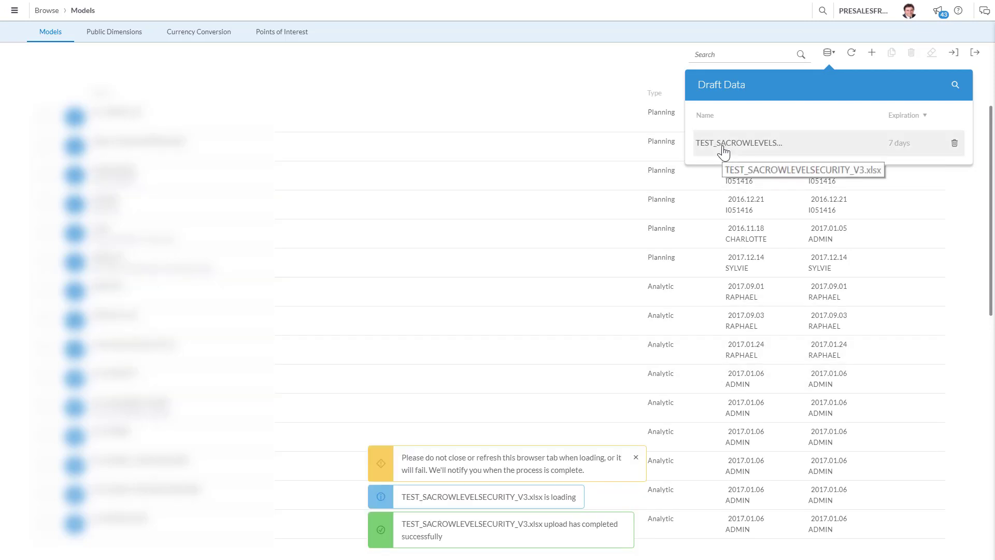
Open the uploaded draft data and set the Org column's type to Organization.
left_click(739, 142)
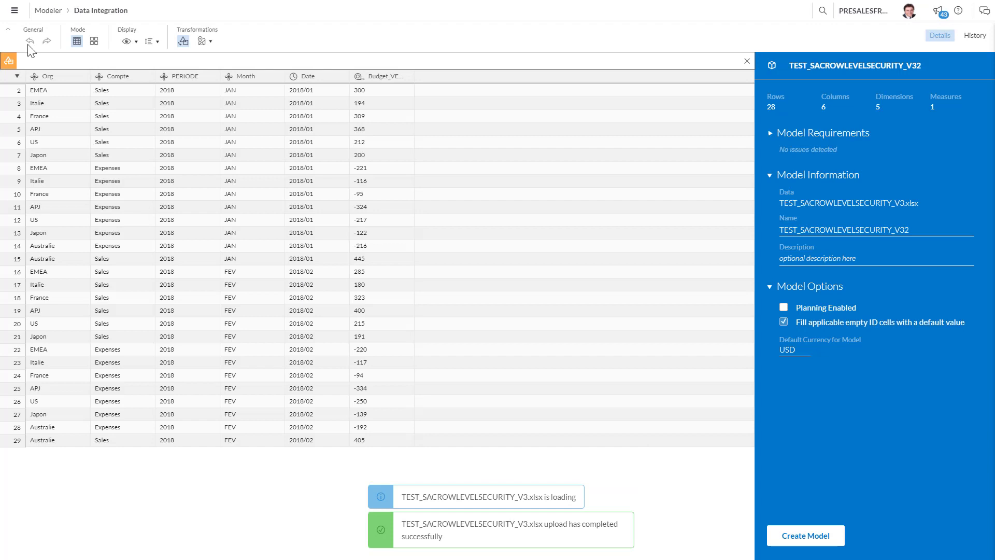
left_click(46, 75)
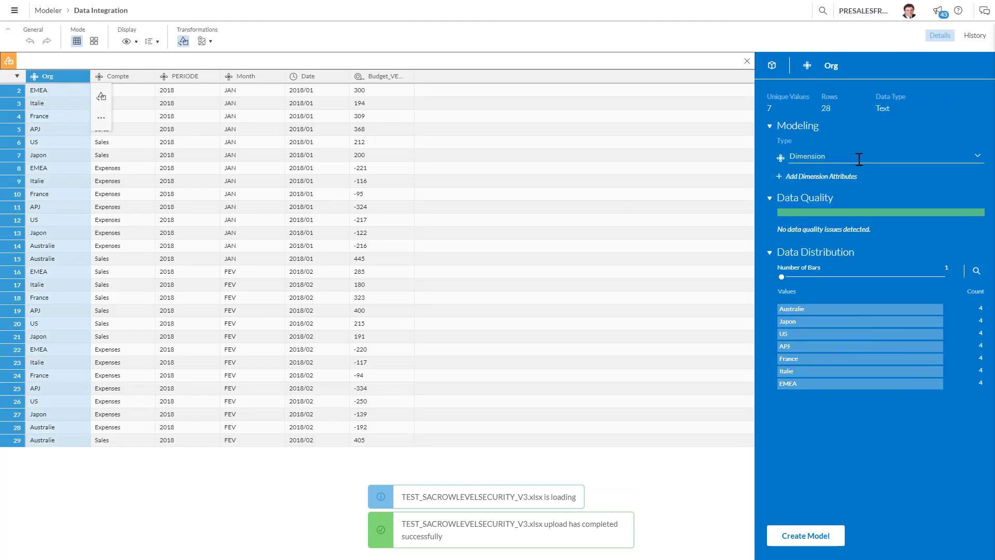
left_click(886, 156)
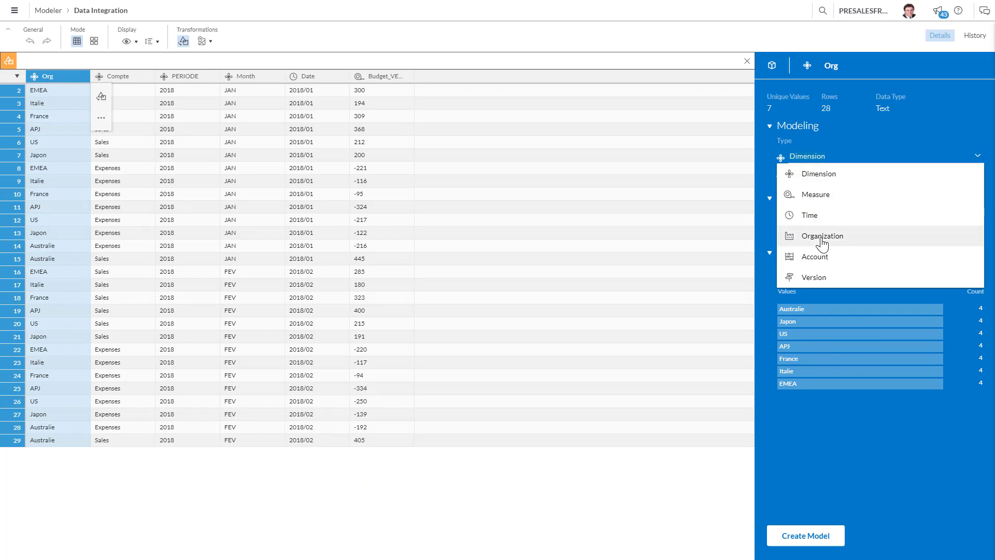
left_click(823, 236)
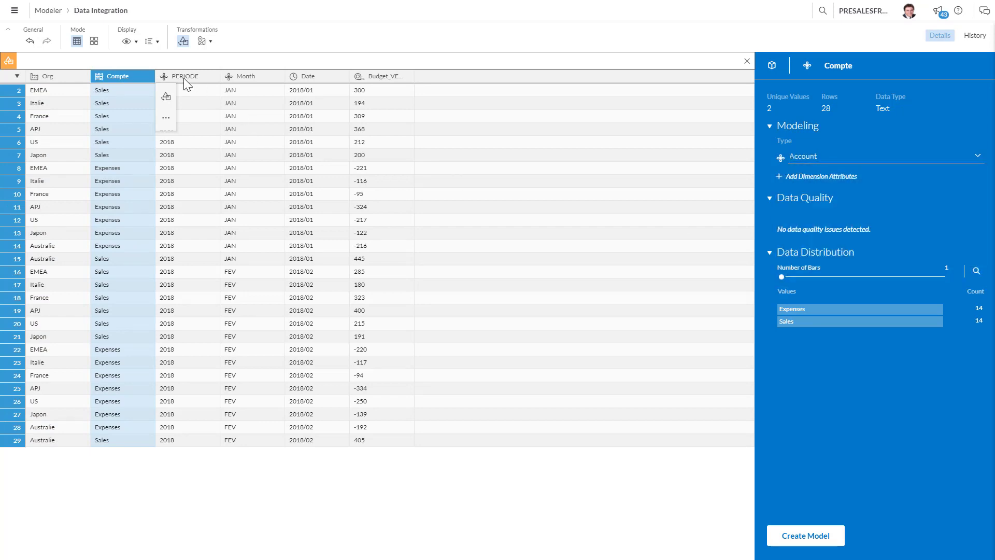
Review the PERIODE, Date and Budget_VERSION column settings in the Details panel.
left_click(185, 77)
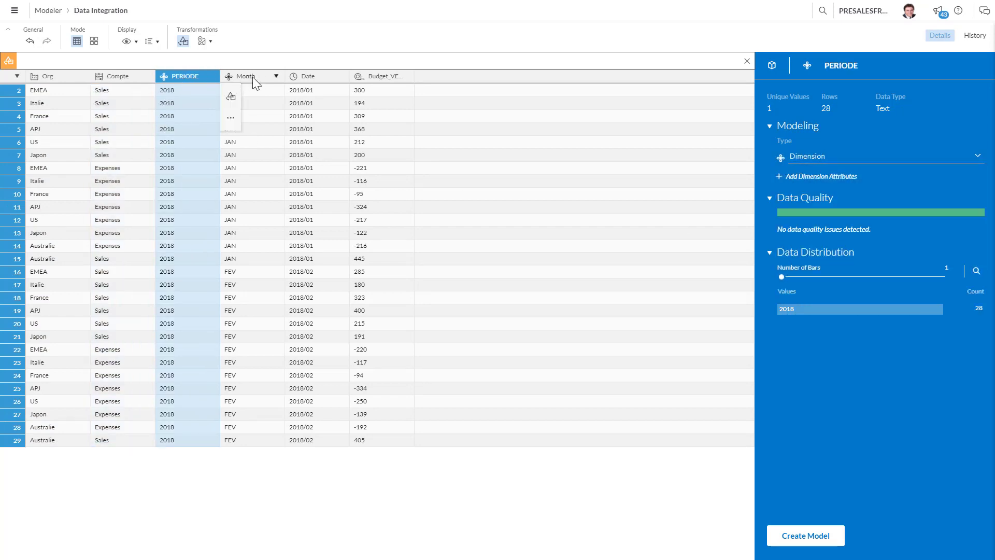
left_click(308, 76)
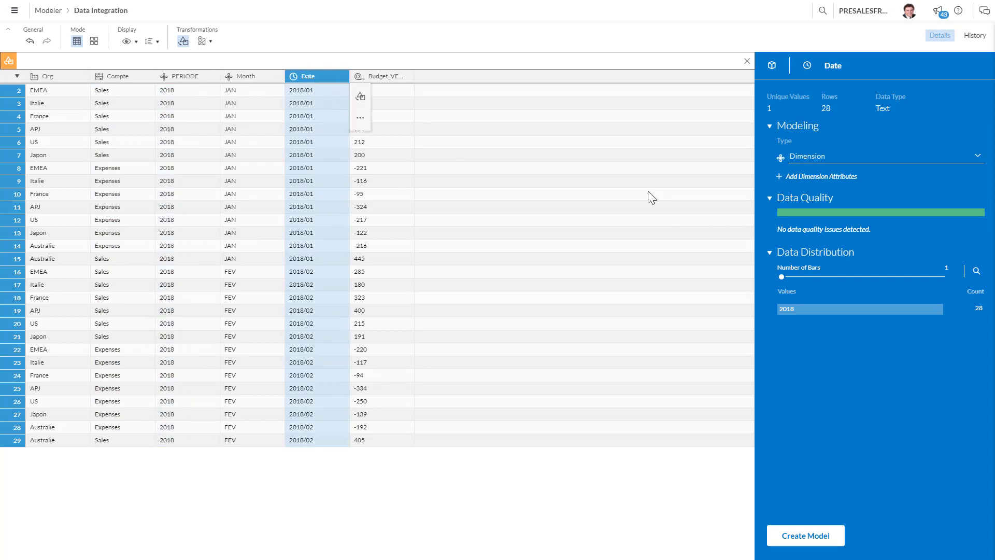
left_click(383, 76)
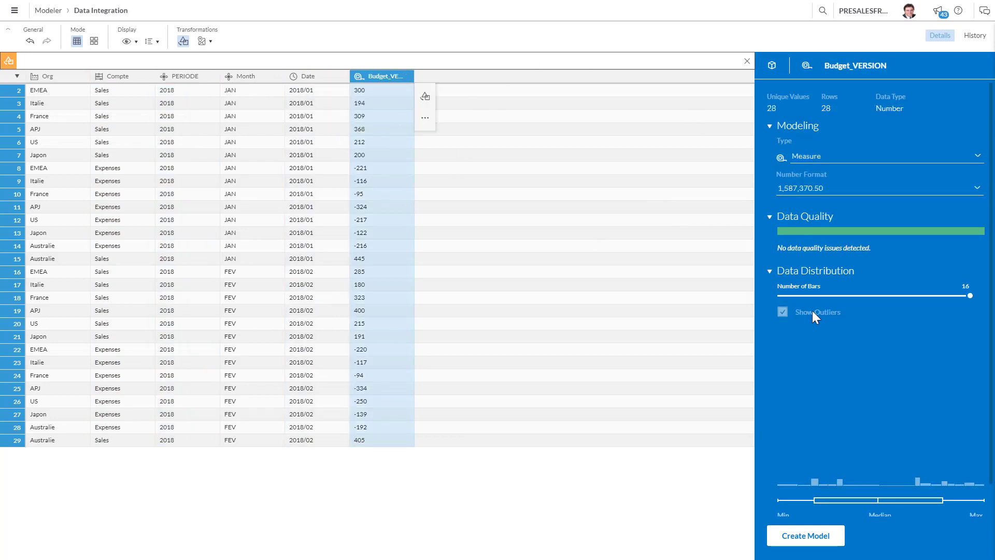
left_click(783, 311)
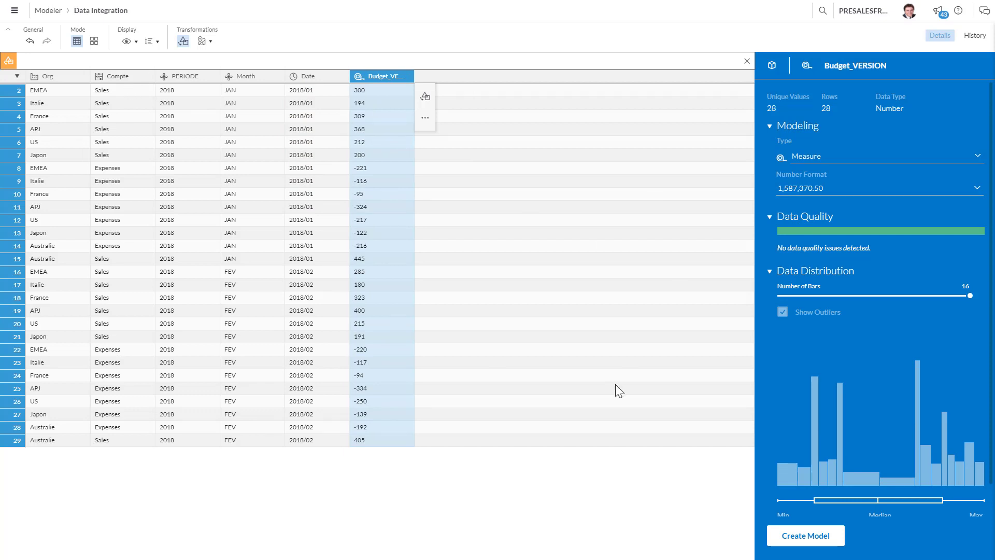
mouse_move(814, 155)
type("SACROWLEVELSECURITY_LIV")
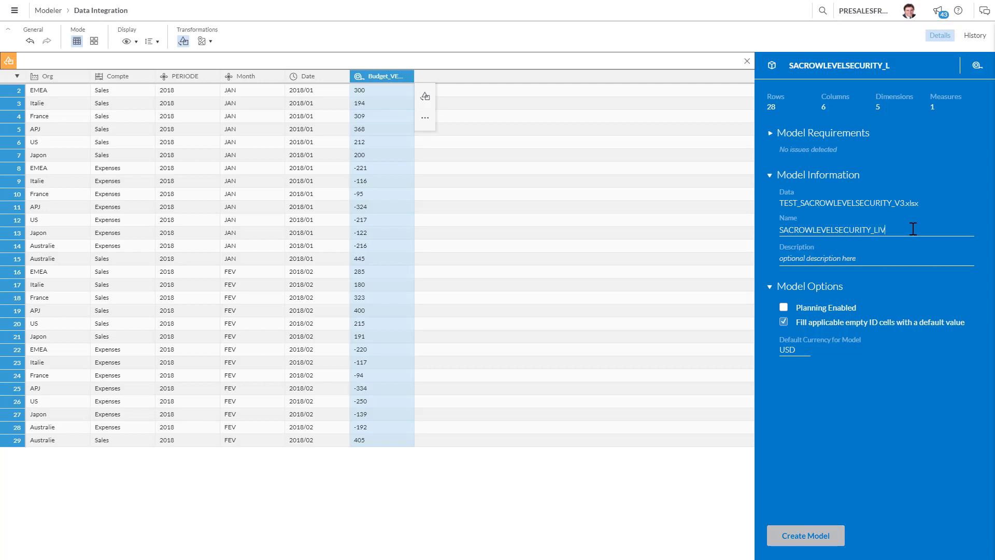
Name the model SACROWLEVELSECURITY_LIVEDEMO with EUR default currency and request model creation.
type("EDEMO")
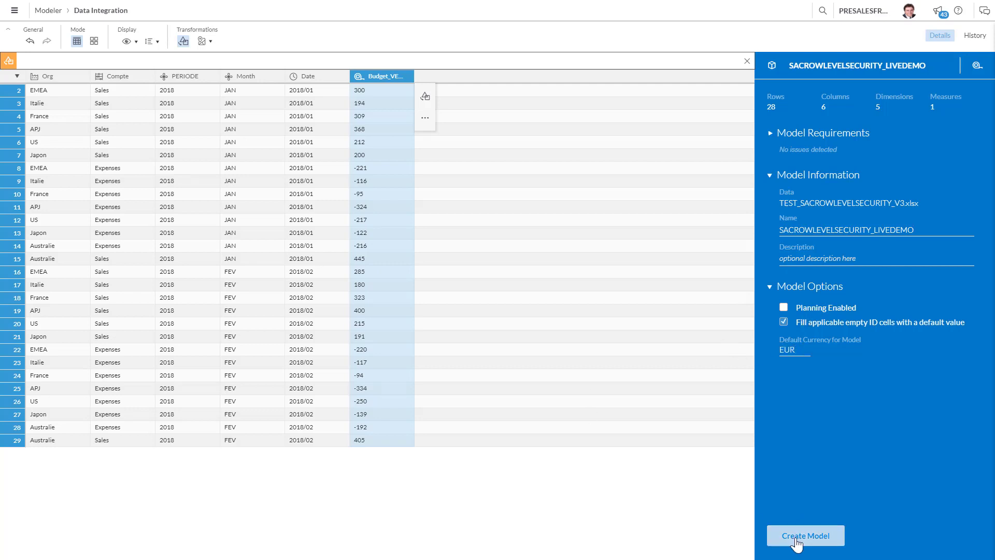
left_click(805, 535)
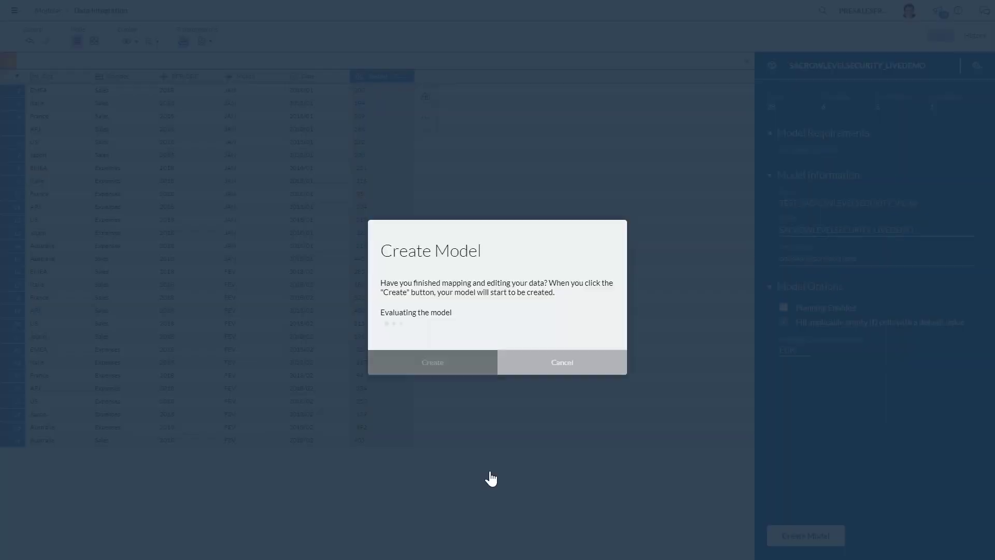
Confirm creation of the model and wait for the Org master data import.
left_click(433, 362)
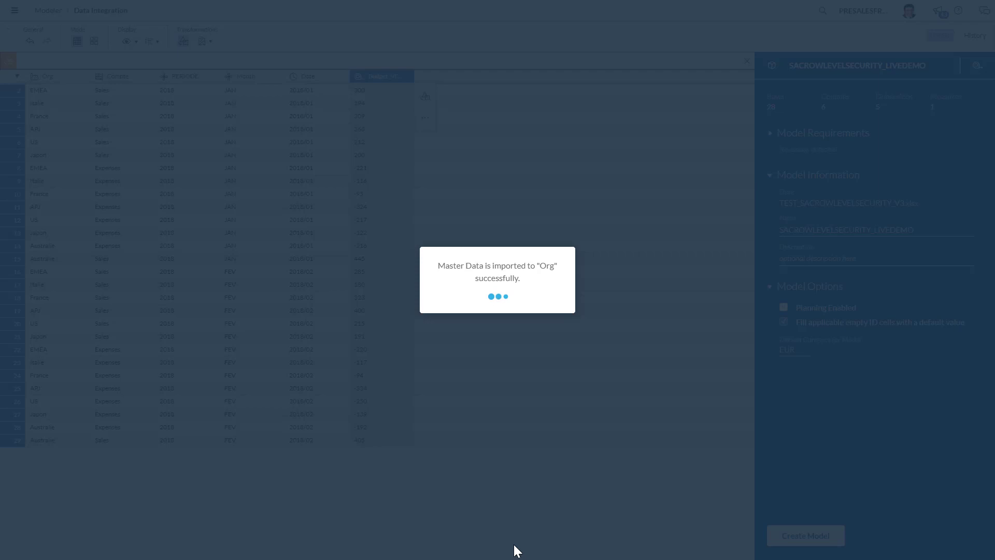
mouse_move(581, 473)
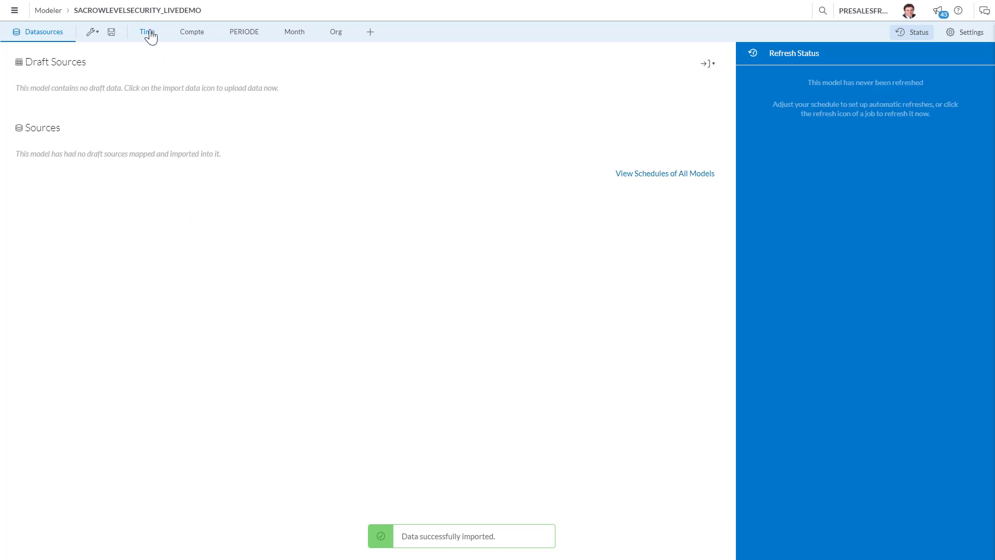
Set the model's default time hierarchy to YM (Year, Month), then view the Compte dimension.
left_click(147, 32)
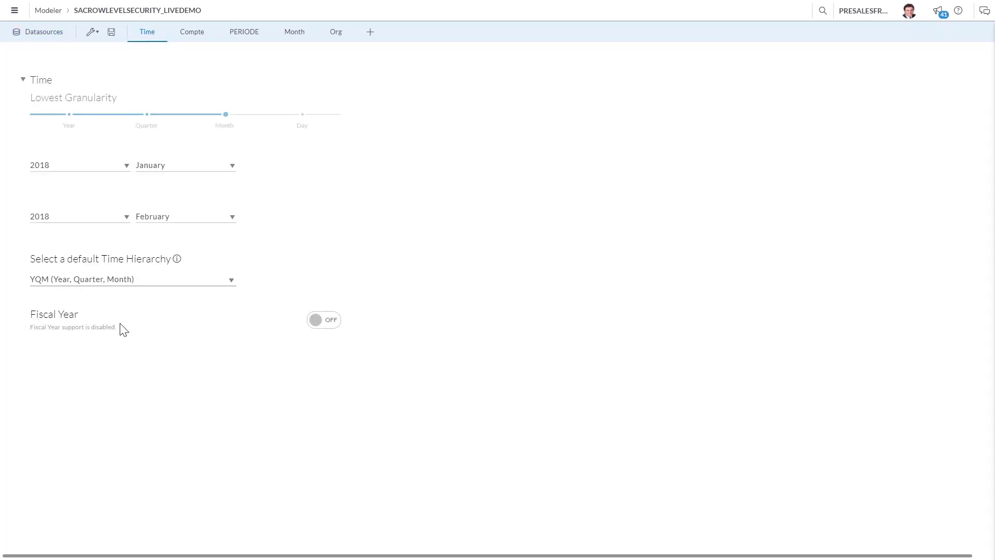
left_click(132, 279)
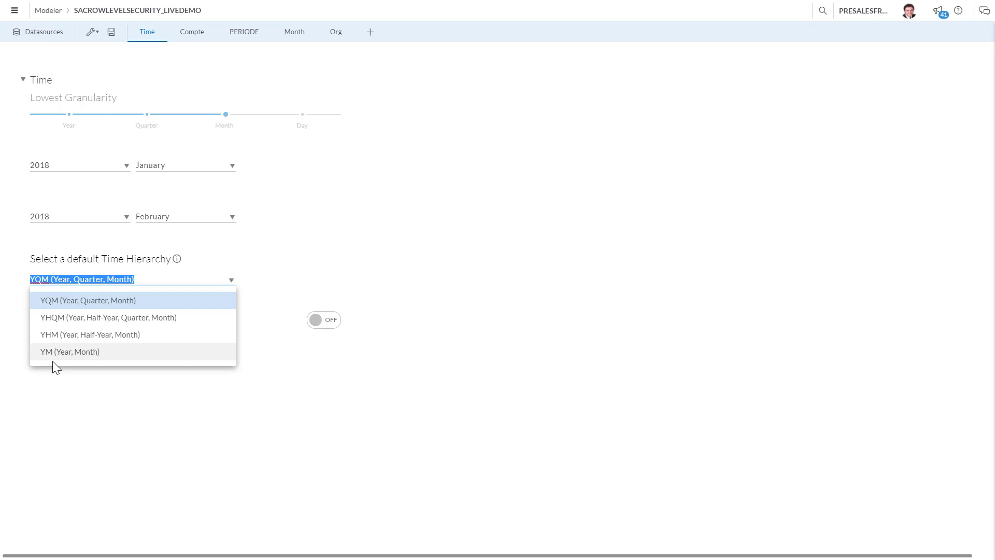
left_click(70, 351)
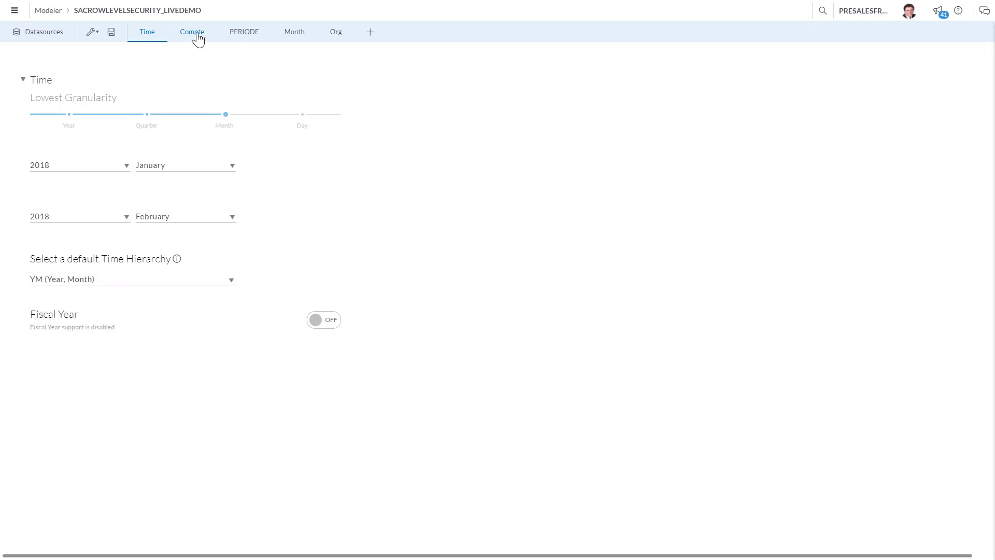
left_click(191, 32)
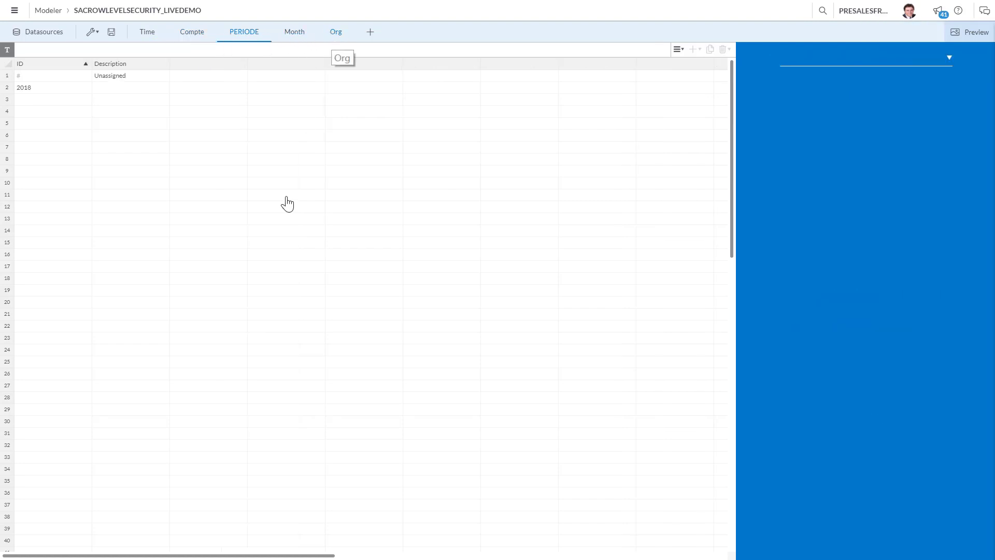
Open the Org dimension and select its member IDs, APJ through US.
left_click(335, 31)
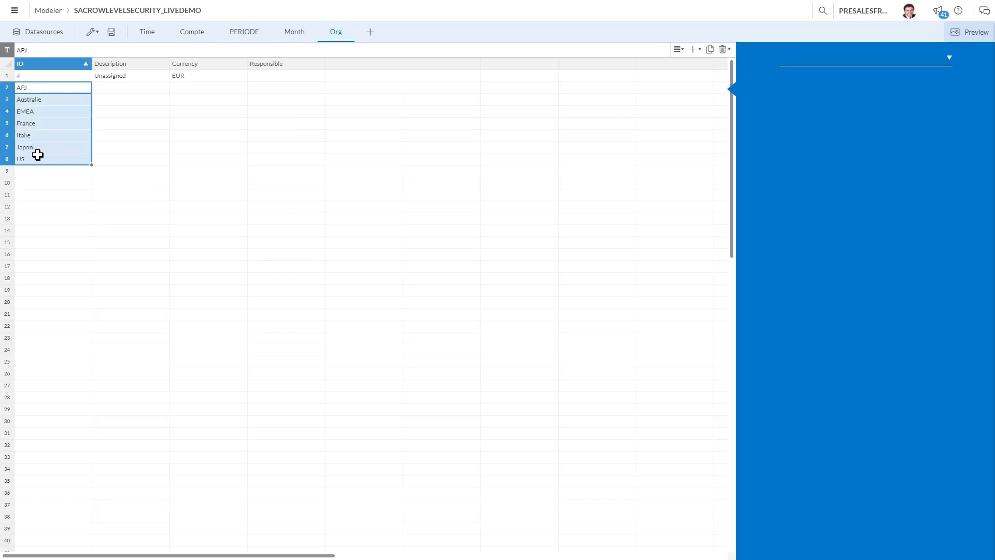
left_click(130, 87)
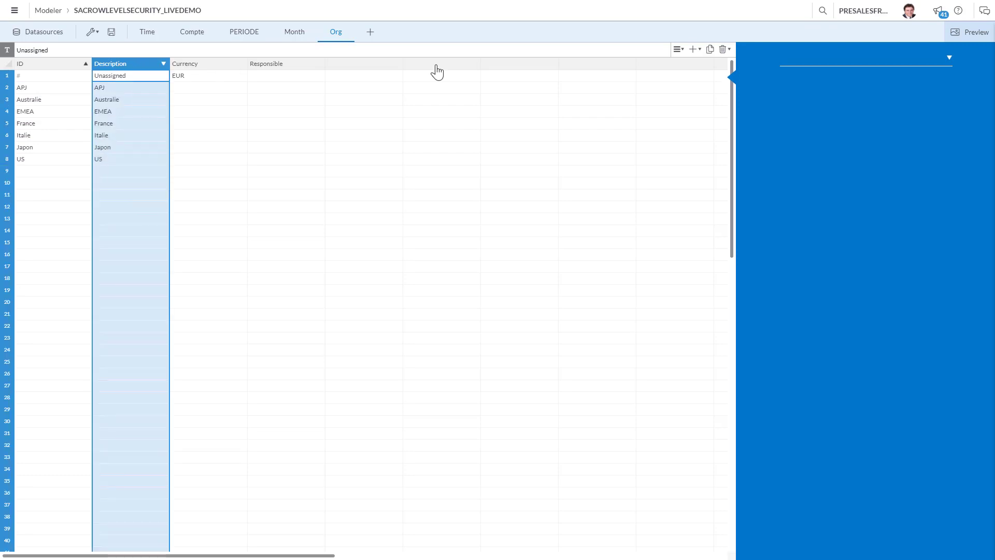
left_click(47, 63)
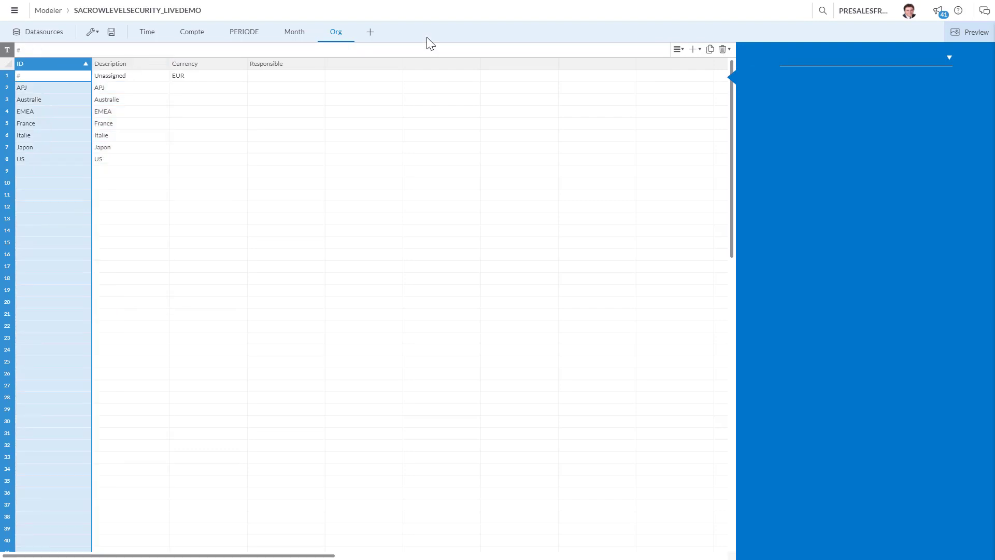
Add a REGIONS hierarchy: Australie and Japon under APJ, France and Italie under EMEA.
left_click(694, 49)
type("c")
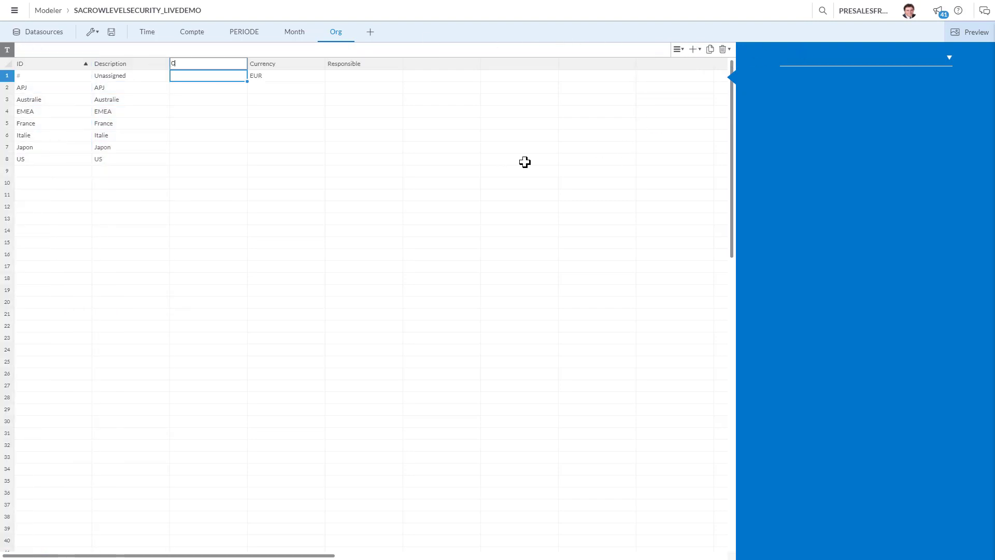
type("OUNTRIES")
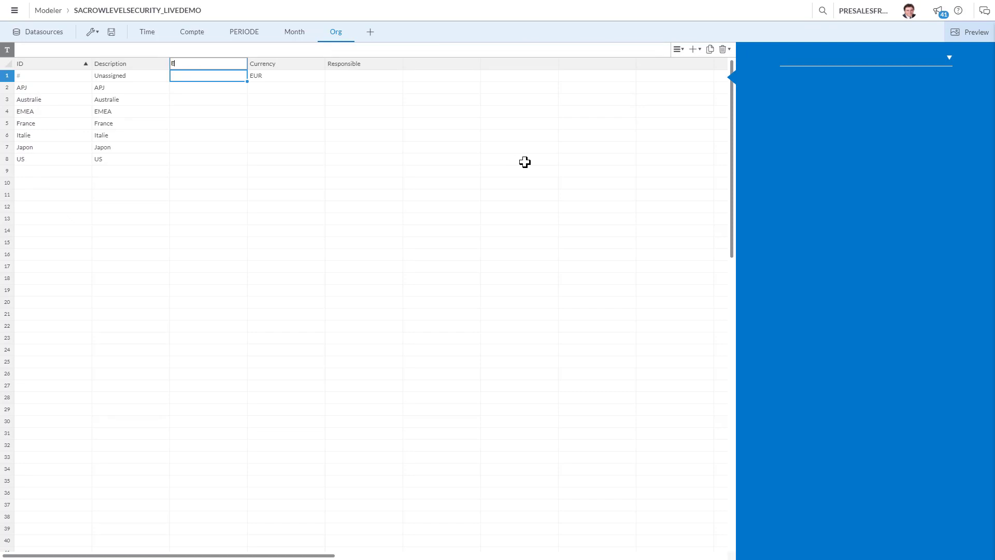
type("EGIONS")
left_click(208, 99)
type("APJ")
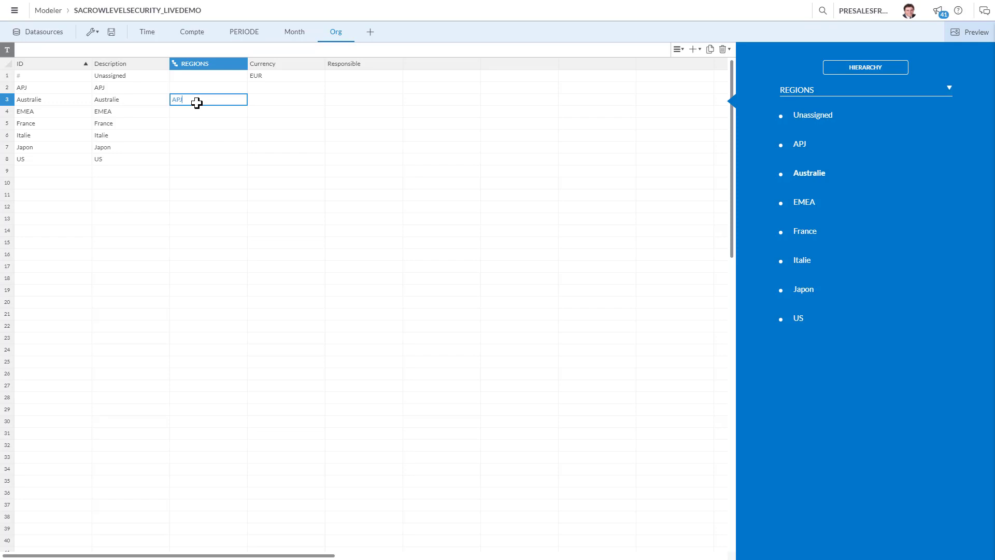
mouse_move(191, 115)
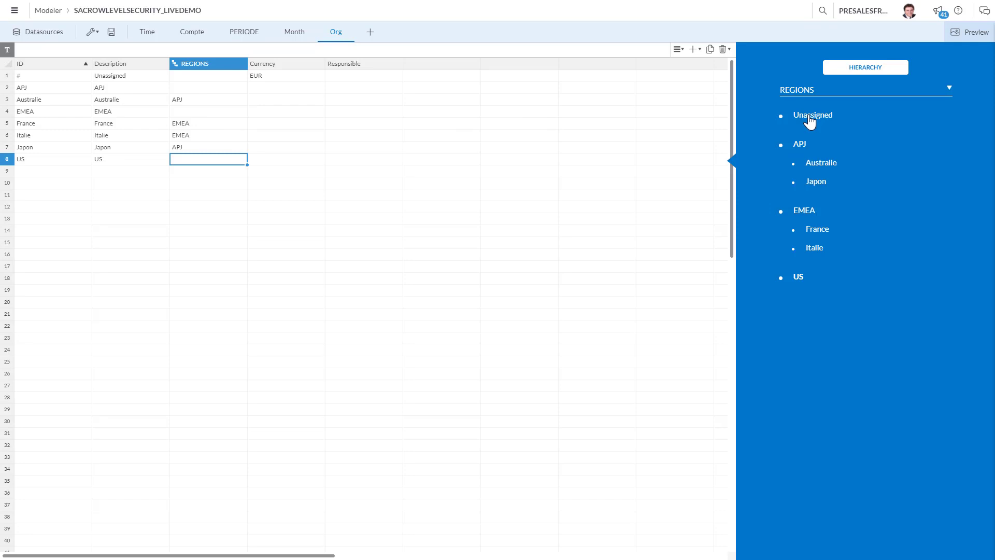
mouse_move(817, 199)
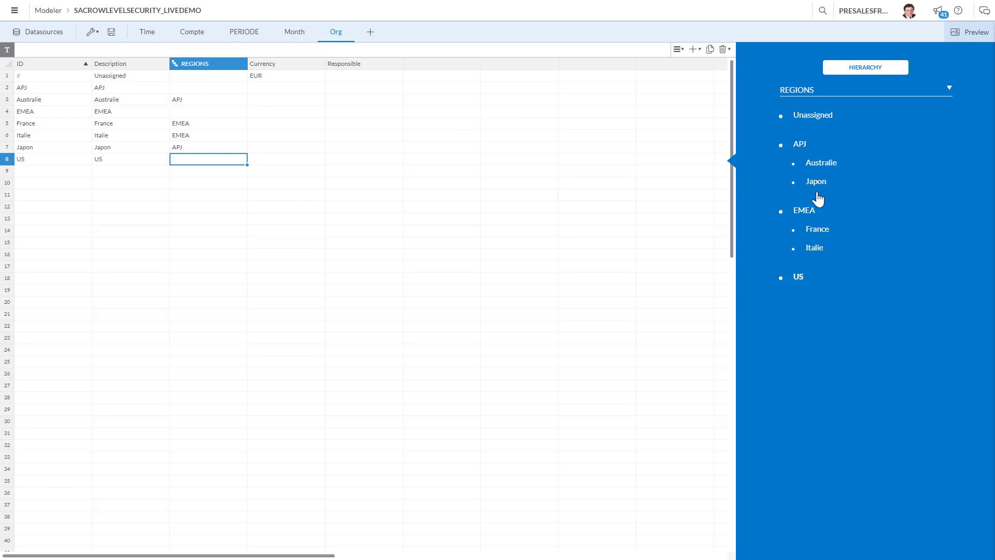
mouse_move(923, 337)
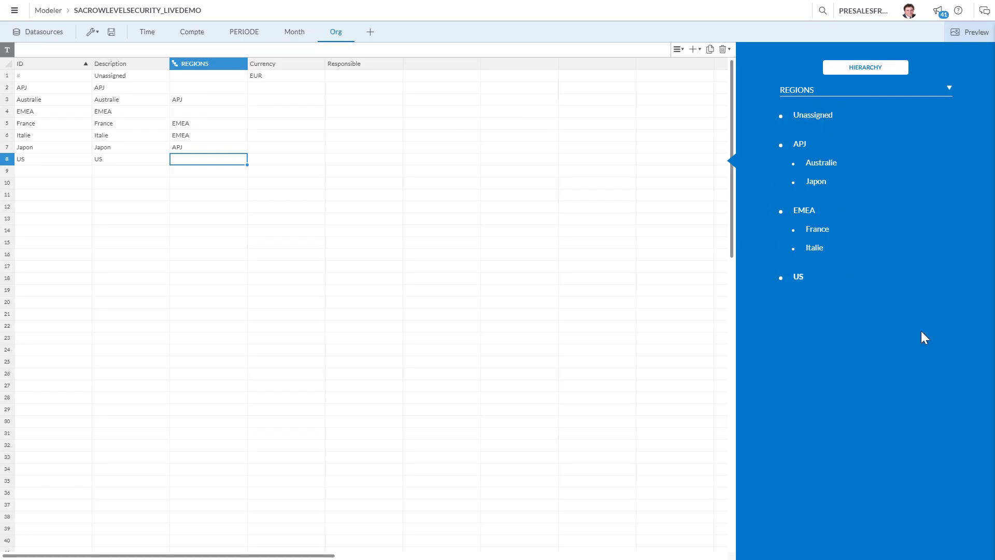
mouse_move(826, 258)
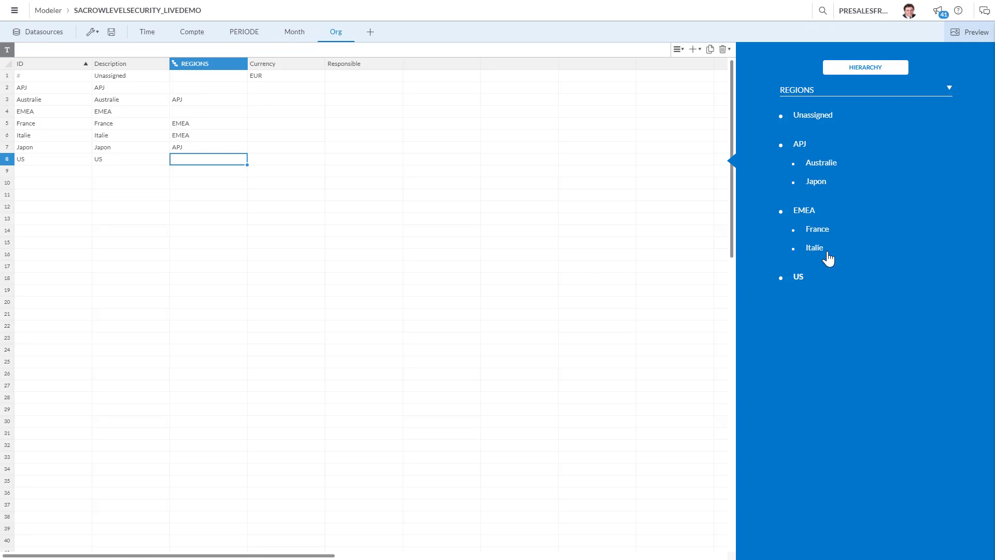
mouse_move(48, 171)
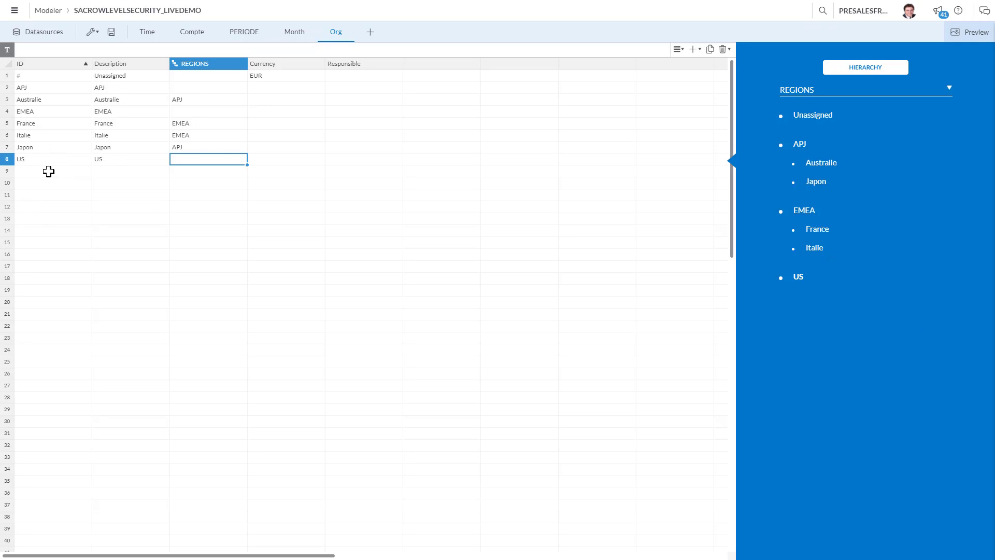
mouse_move(873, 302)
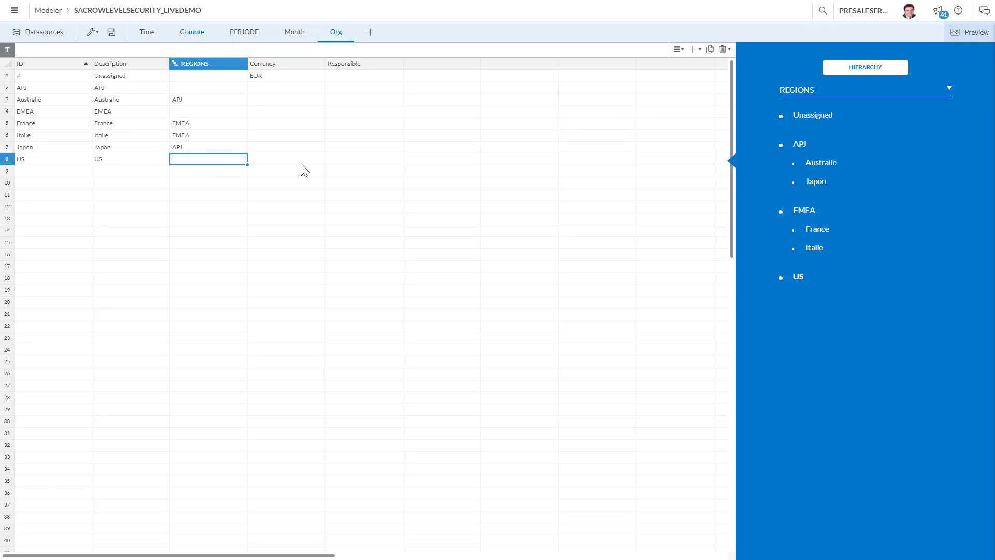
left_click(192, 32)
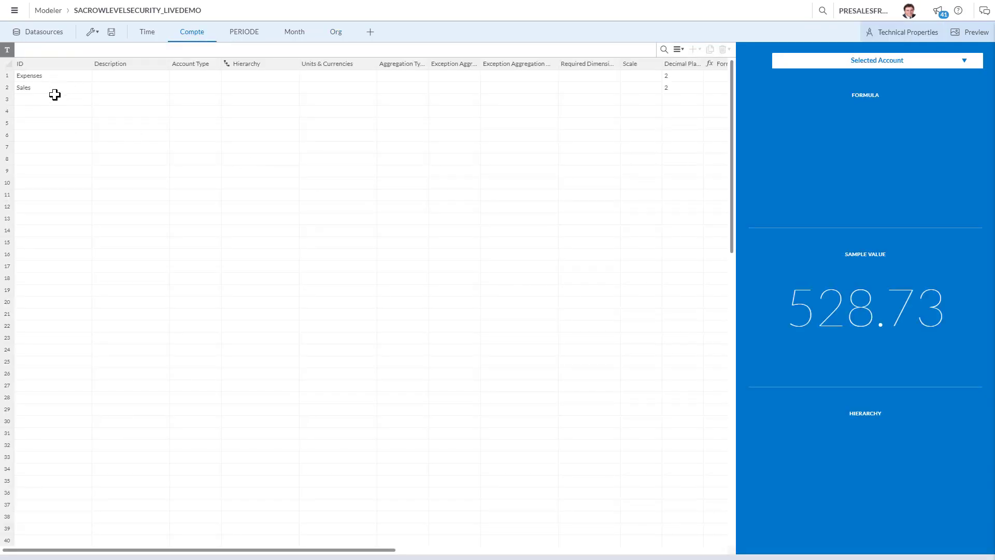
mouse_move(117, 71)
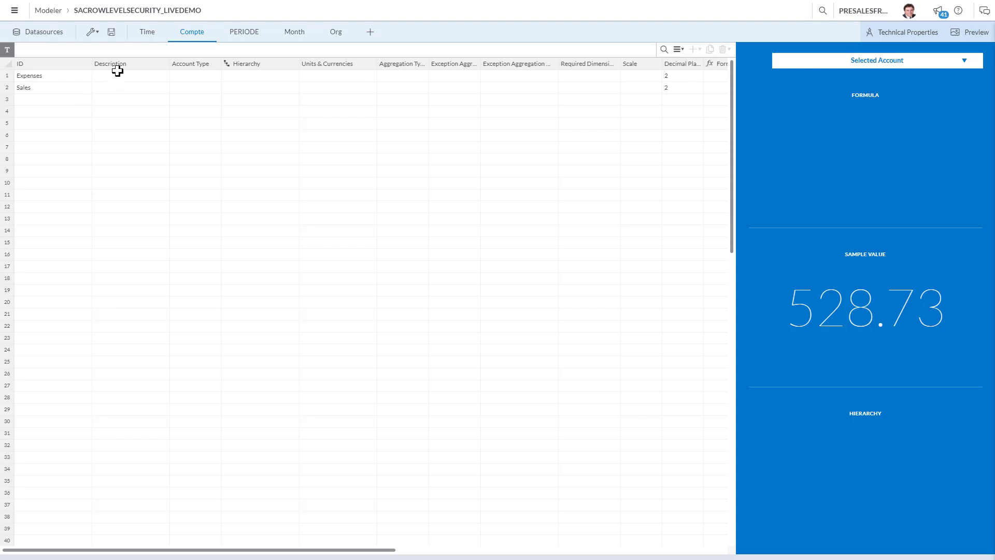
mouse_move(358, 33)
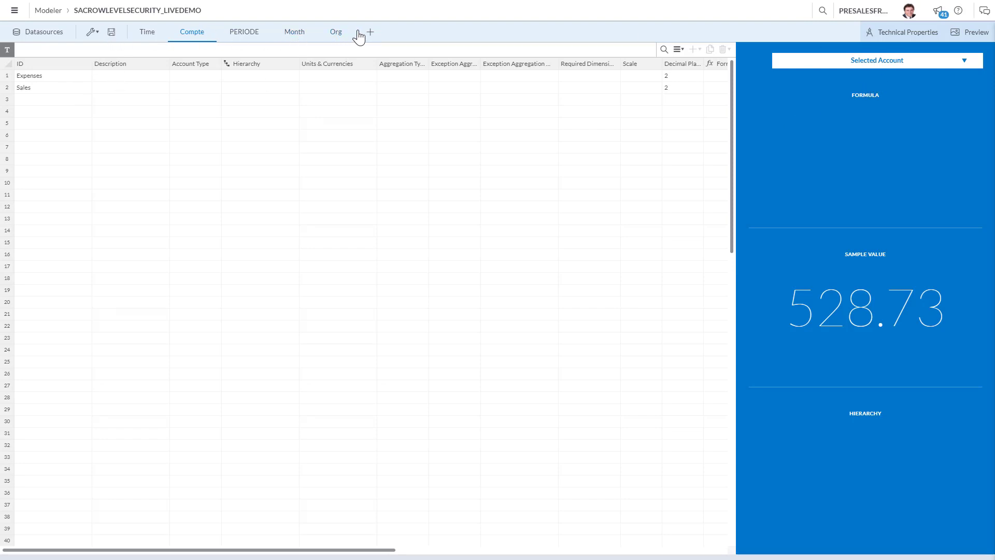
left_click(336, 31)
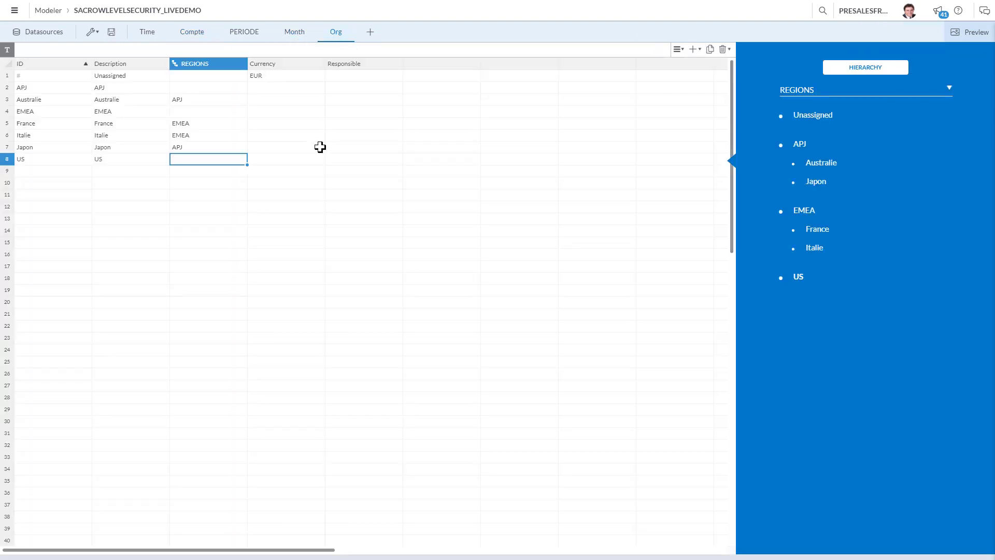
mouse_move(59, 70)
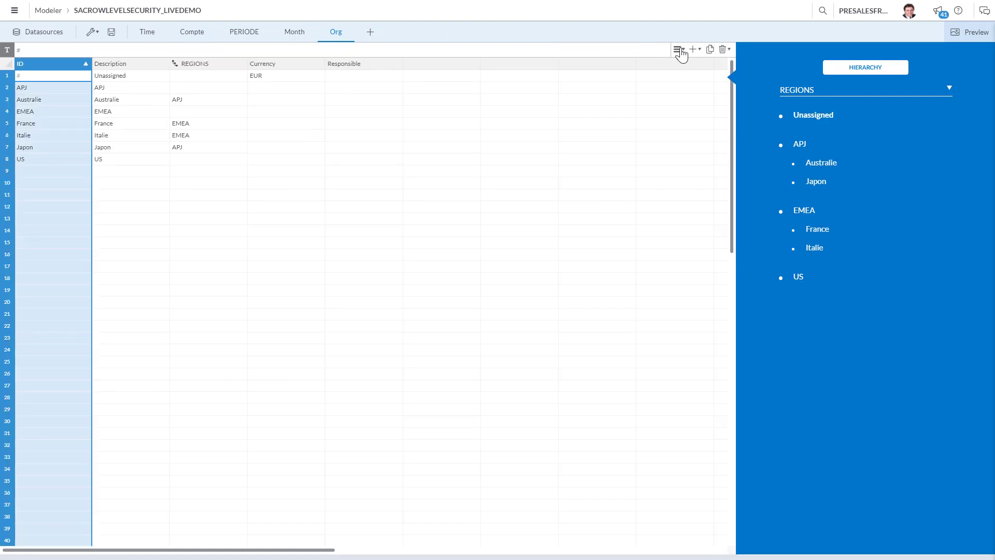
Enable Data Access Control in the Org dimension preferences and select EMEA's Read cell.
left_click(678, 49)
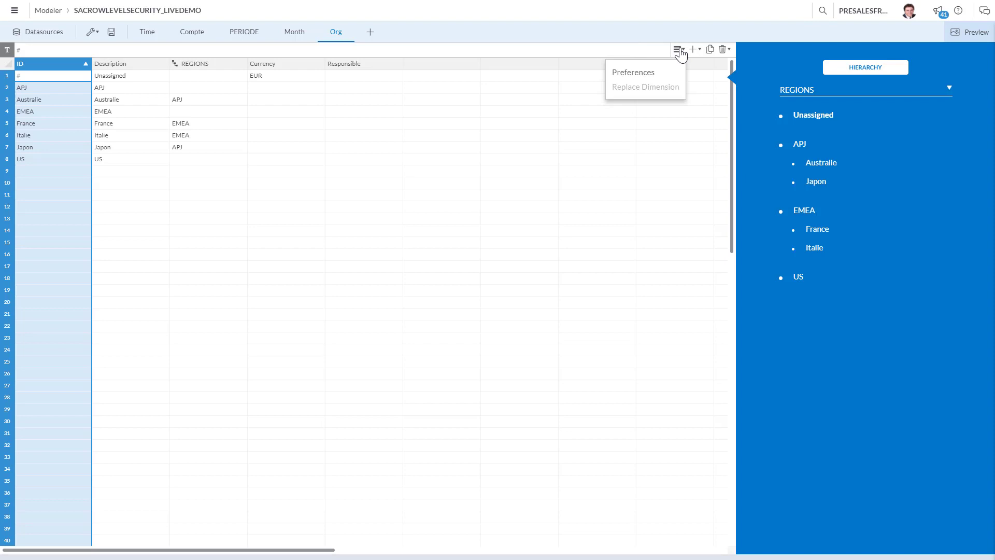
mouse_move(651, 80)
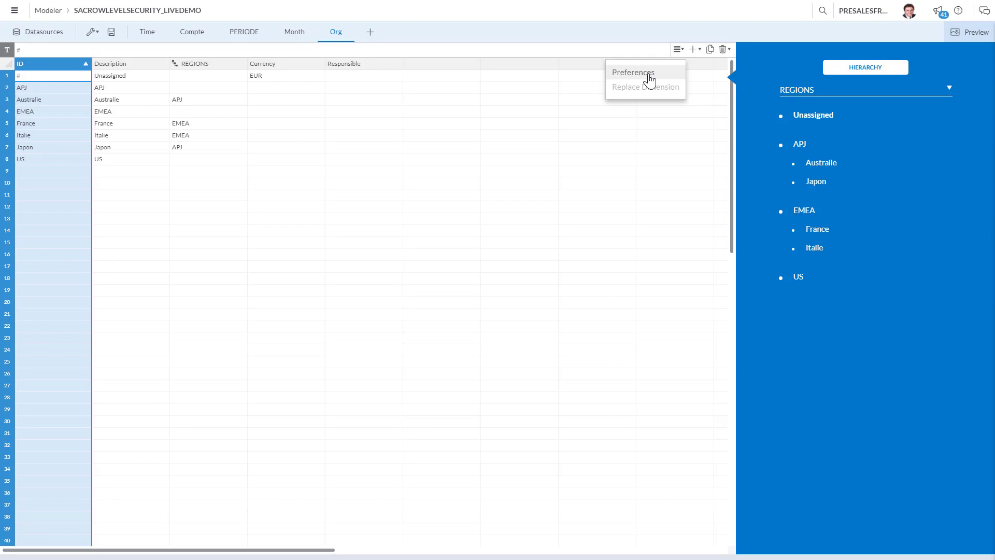
left_click(633, 73)
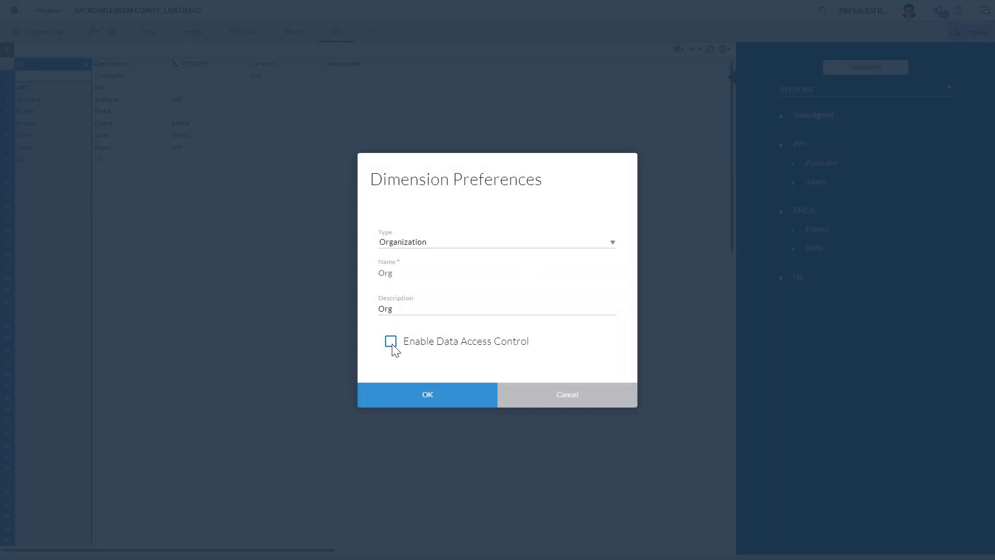
left_click(427, 395)
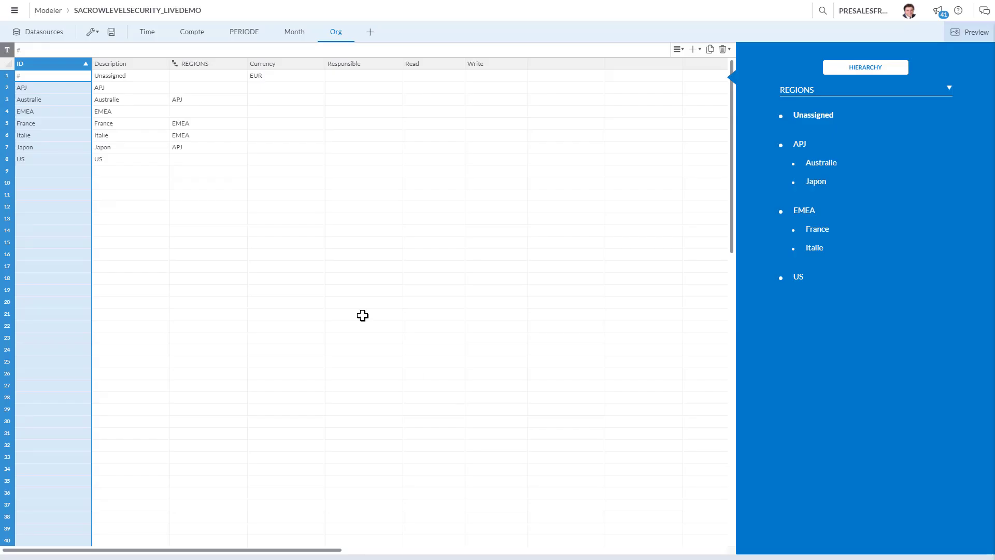
mouse_move(364, 191)
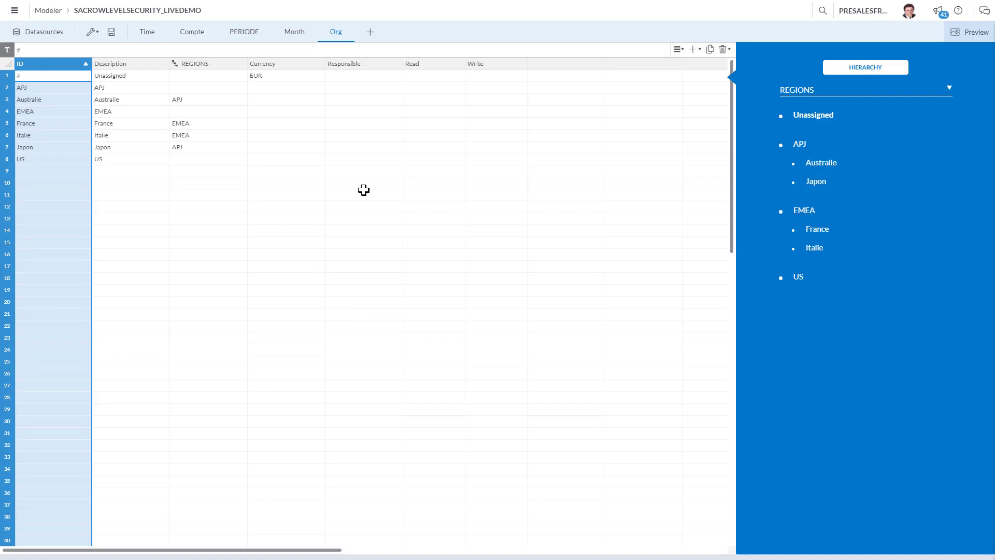
mouse_move(436, 76)
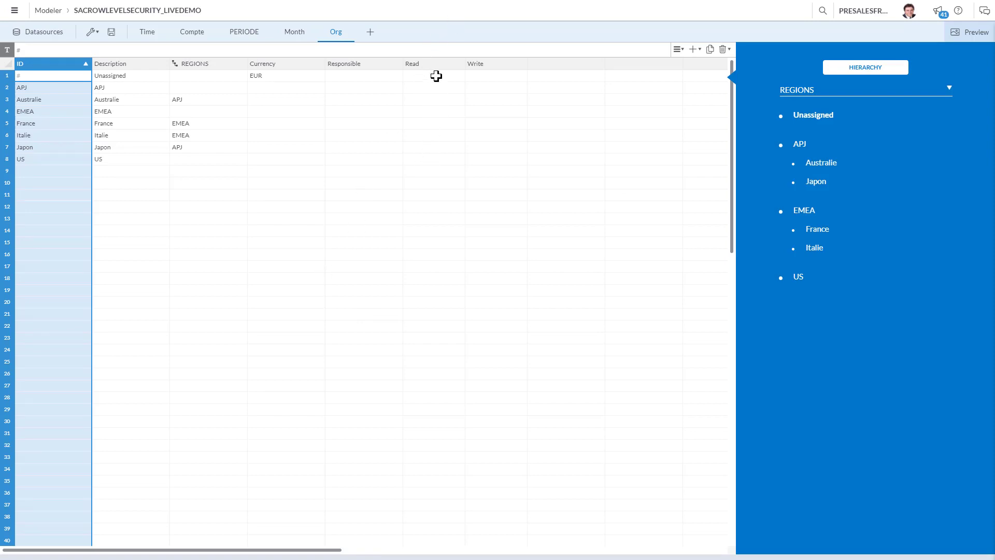
mouse_move(432, 69)
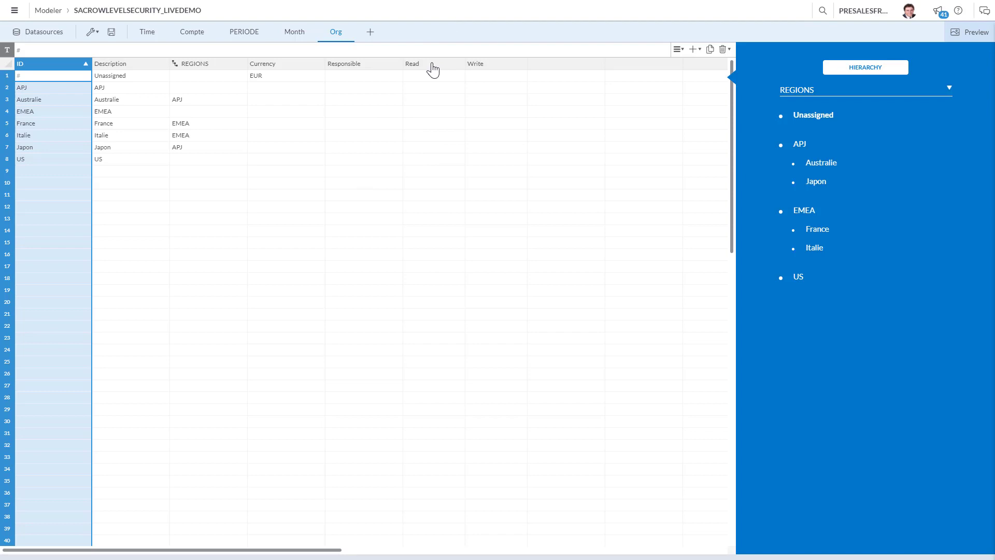
mouse_move(20, 132)
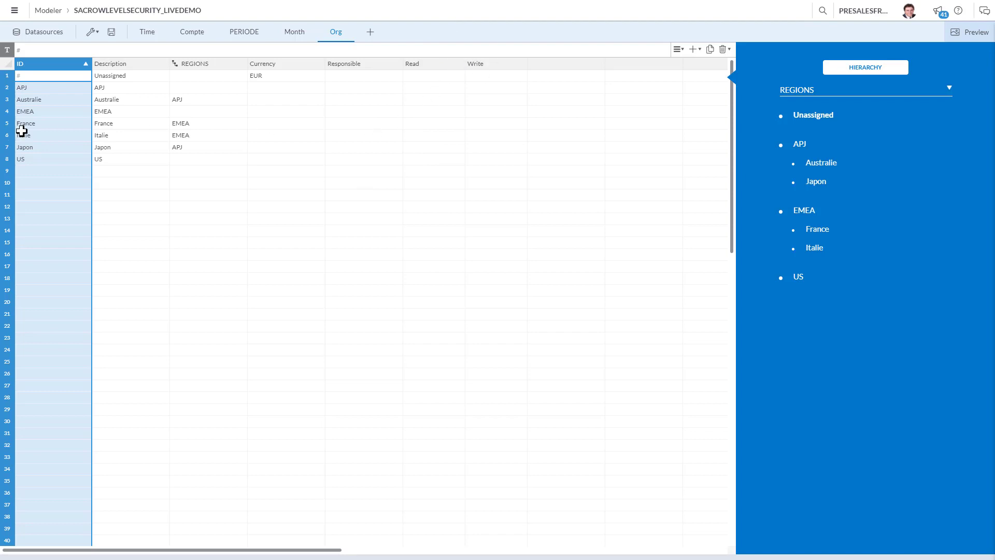
left_click(432, 112)
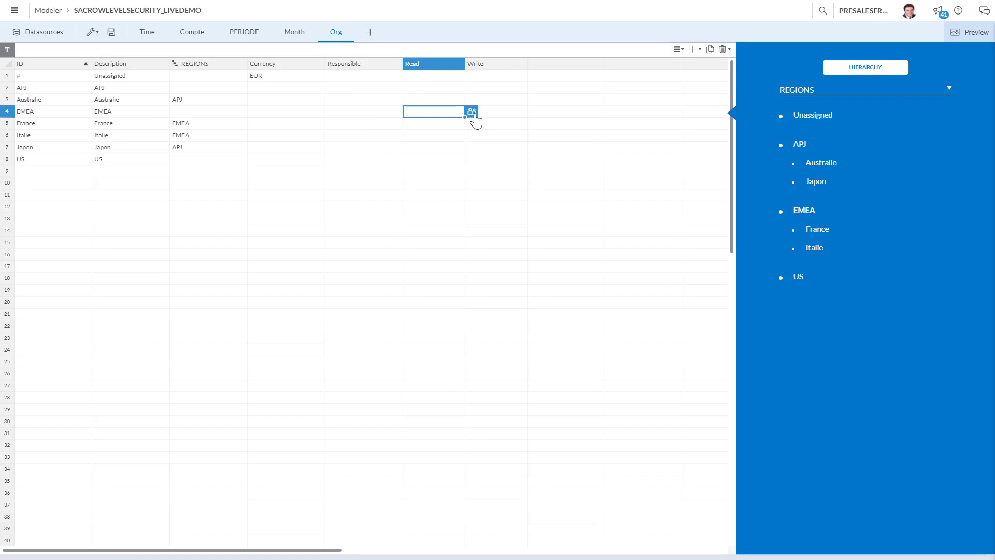
left_click(471, 111)
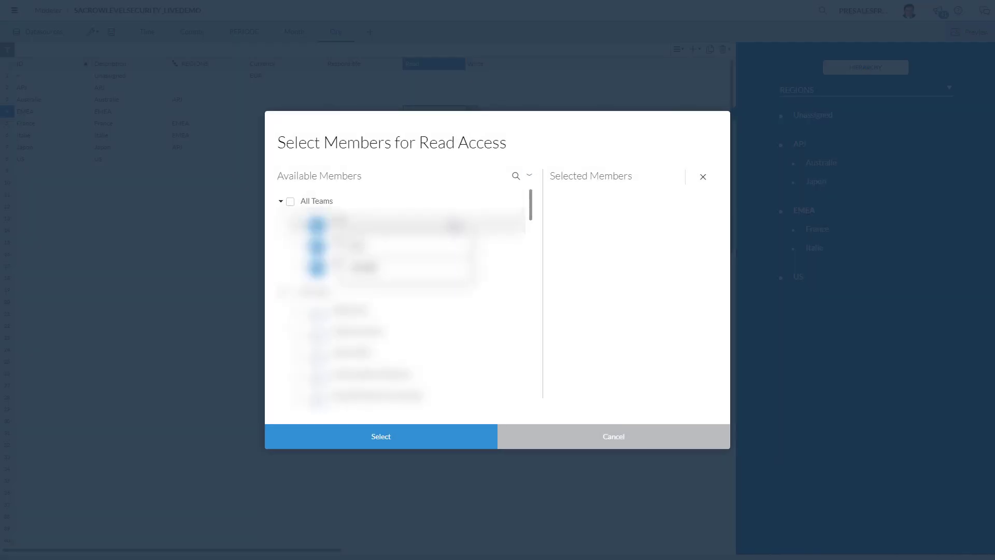
left_click(515, 176)
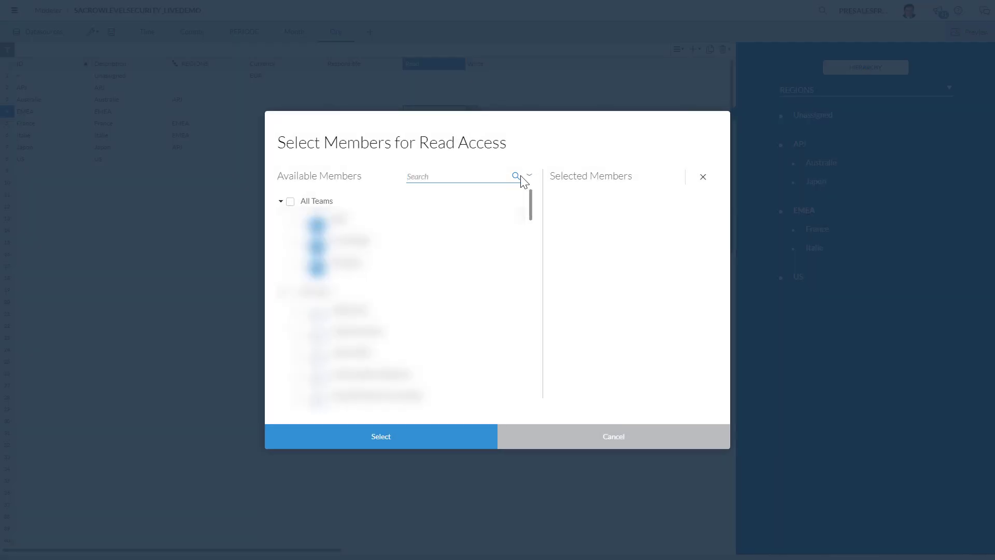
type("RAPHA")
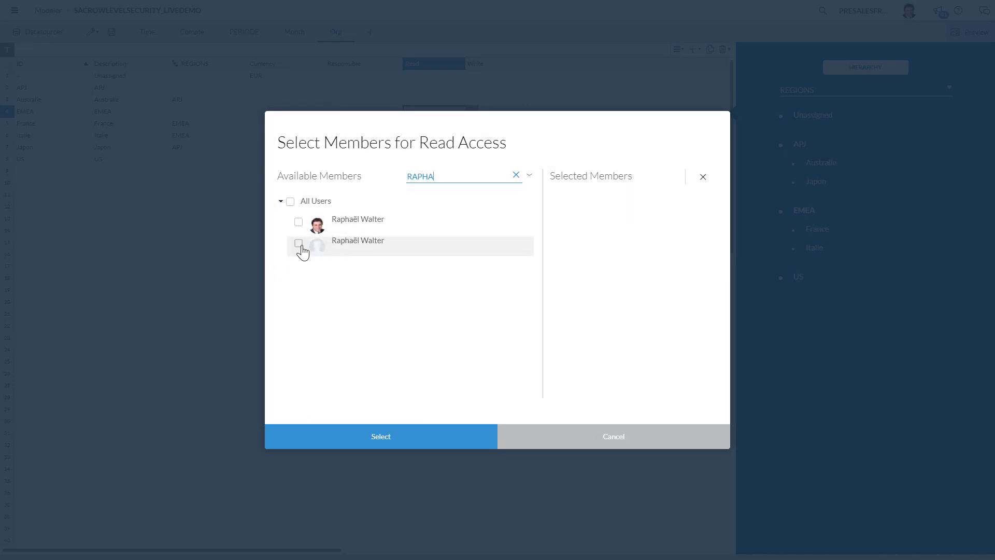
left_click(298, 243)
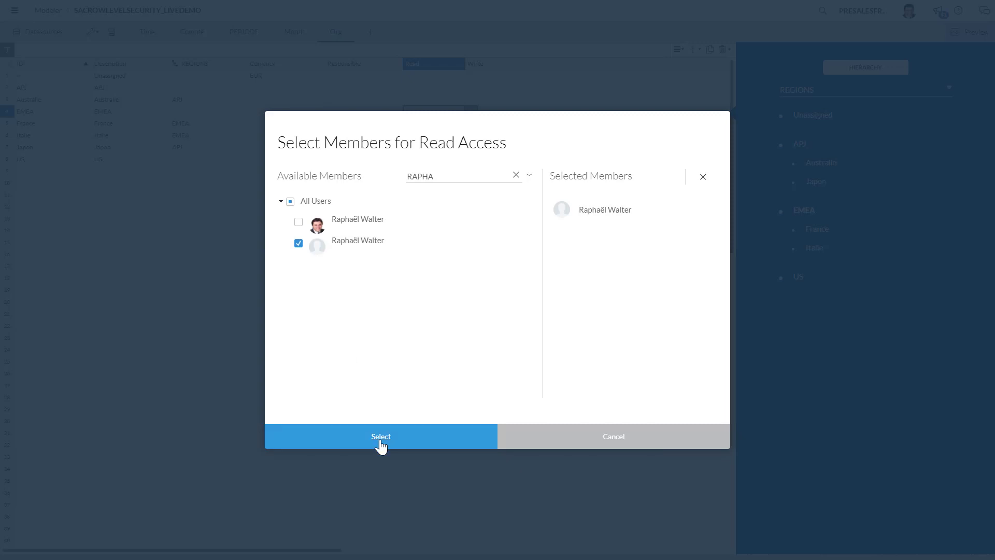
left_click(381, 436)
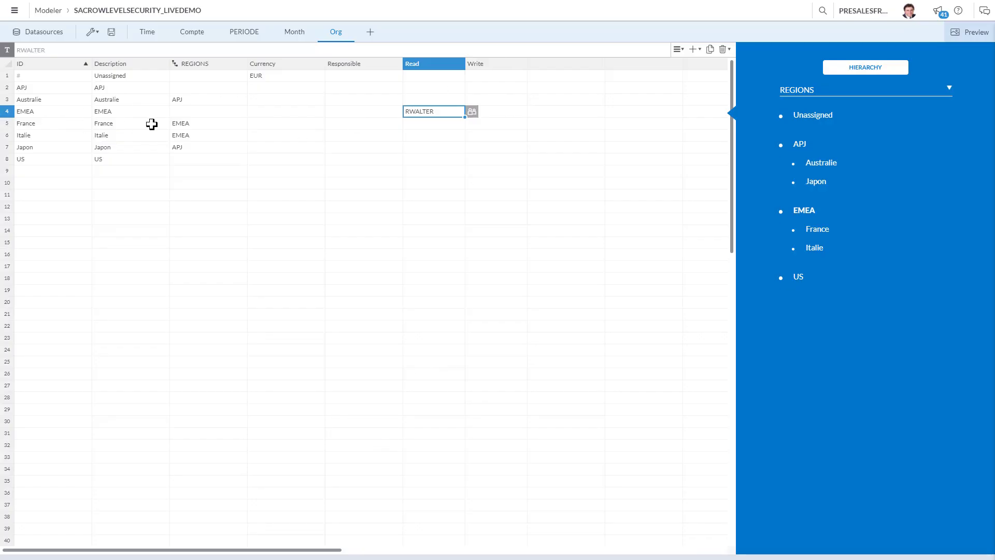
left_click(497, 111)
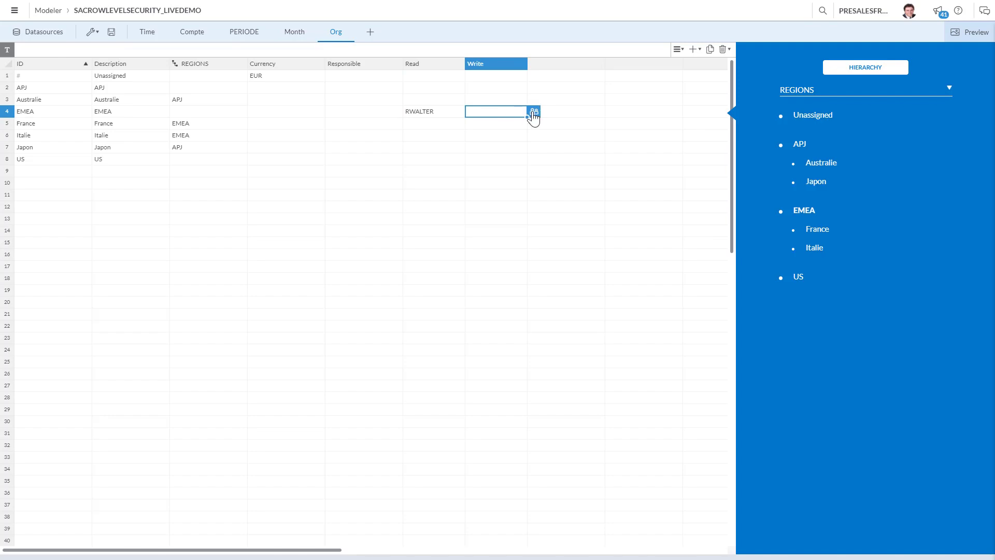
left_click(534, 111)
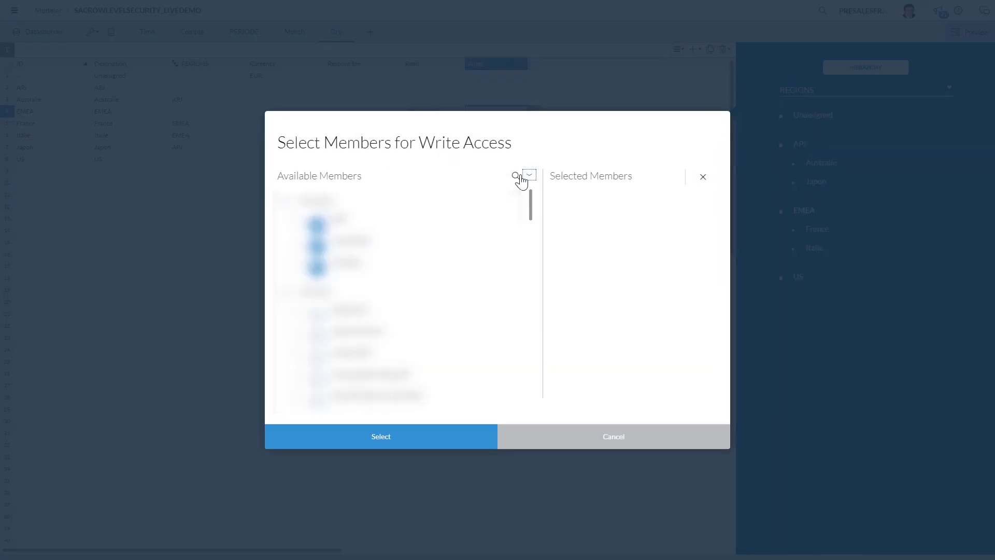
type("RAPHA")
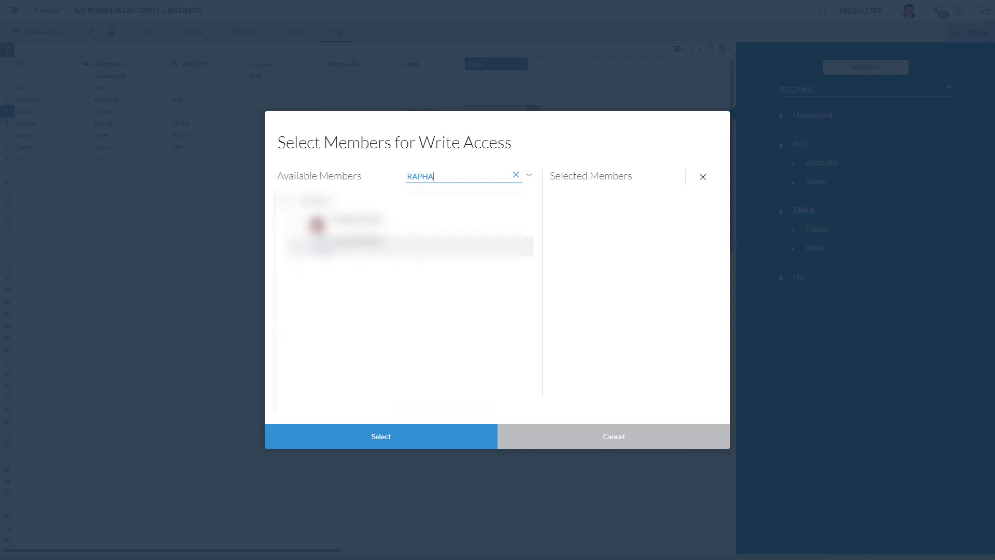
left_click(299, 243)
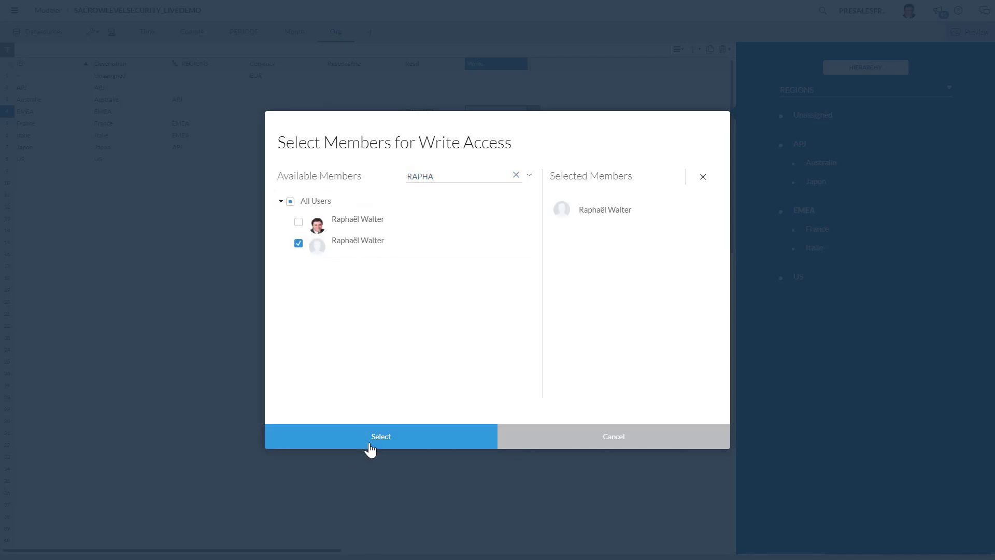
left_click(381, 436)
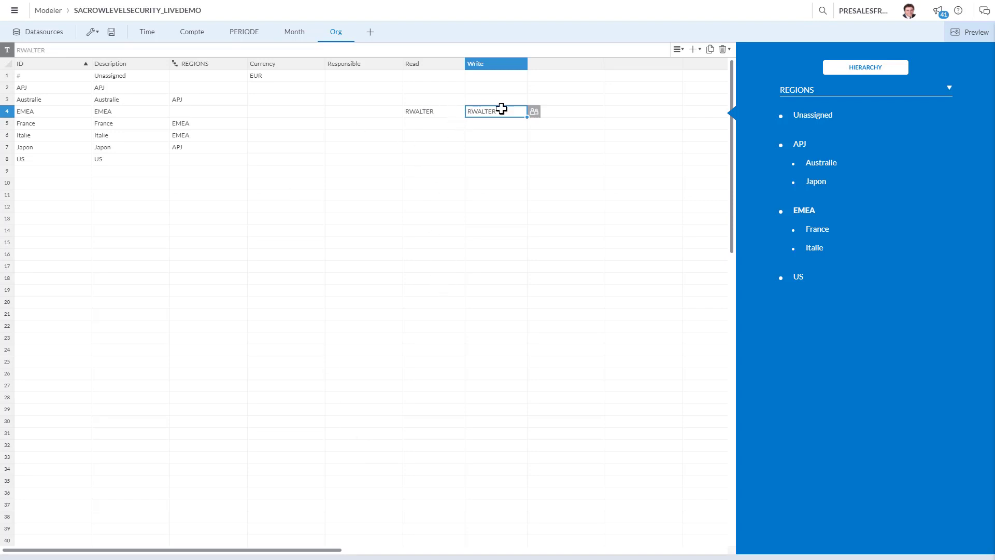
mouse_move(397, 310)
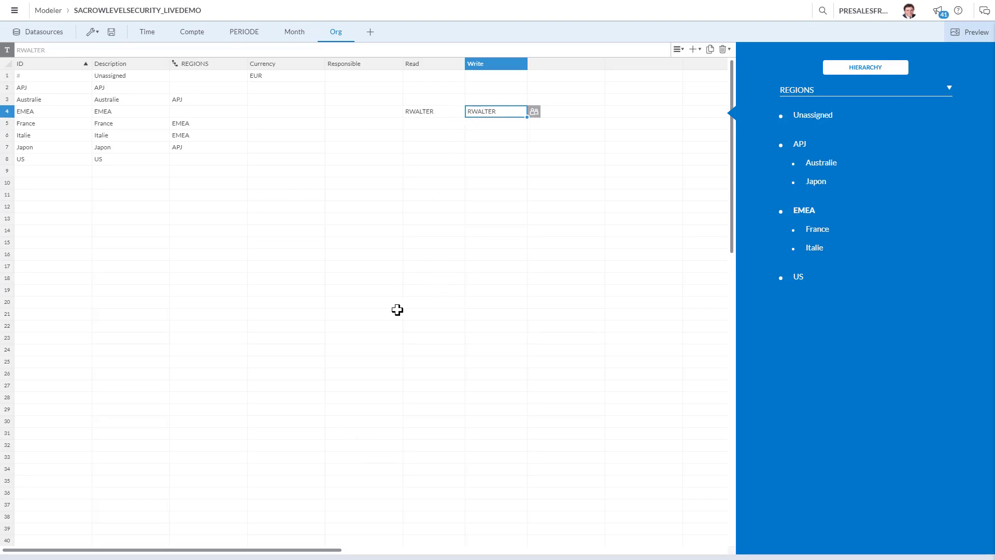
mouse_move(110, 31)
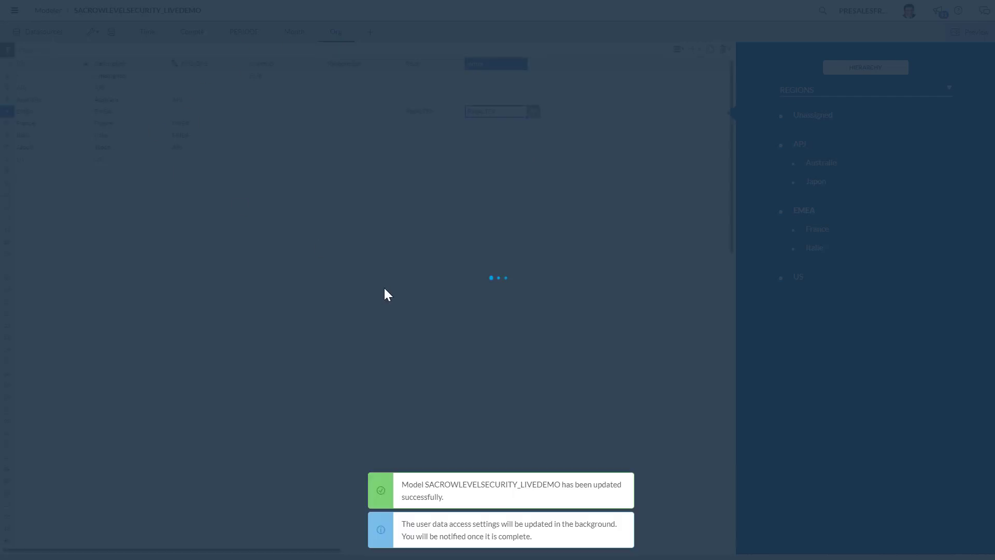
Start a new empty story through Create > Story.
left_click(15, 10)
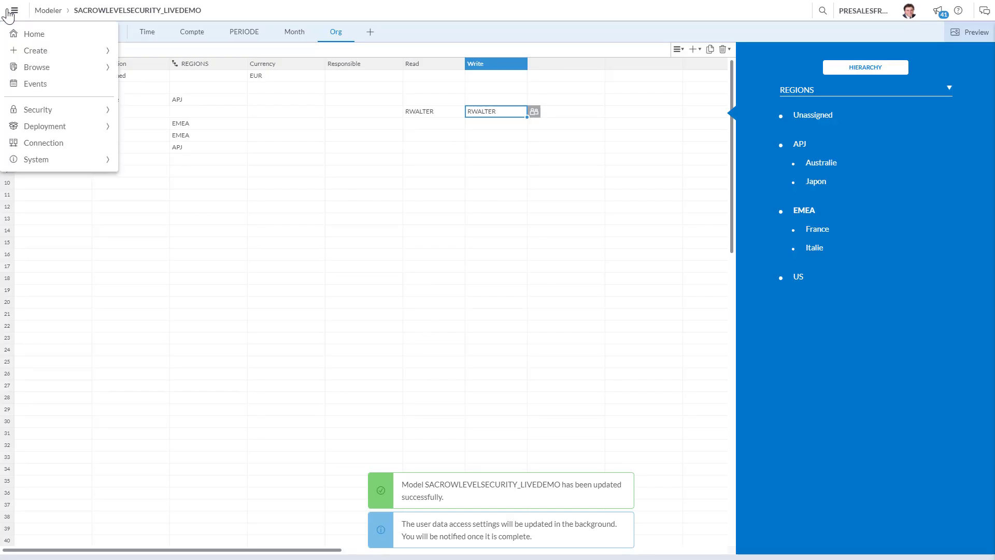
left_click(35, 51)
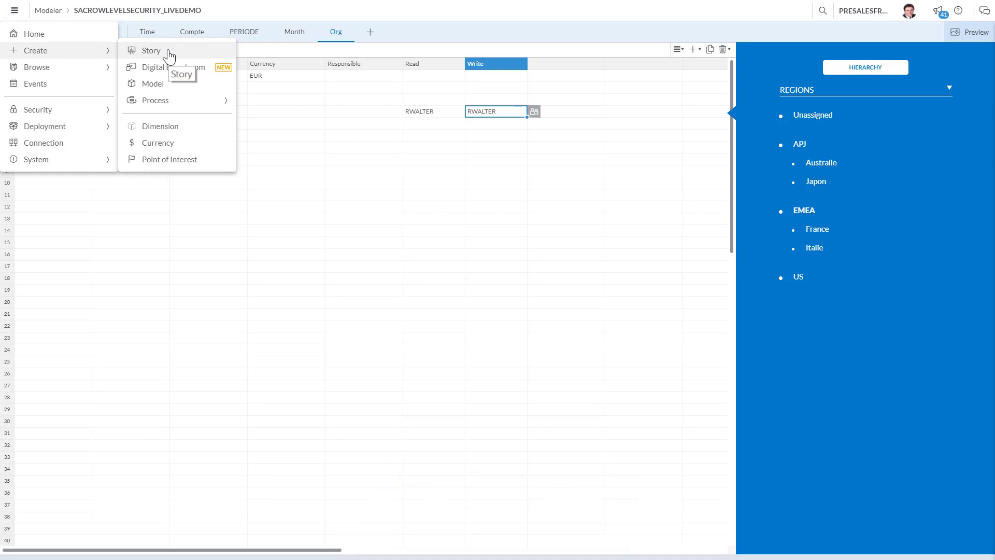
left_click(151, 50)
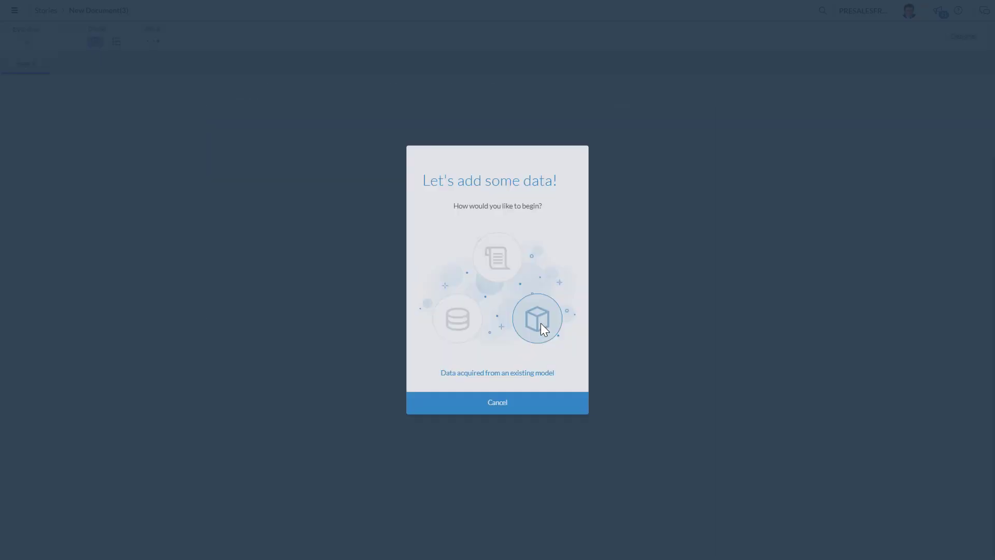
Use the existing SACROWLEVELSECURITY_LIVEDEMO model, found by searching 'SAC', as the story's data.
left_click(537, 319)
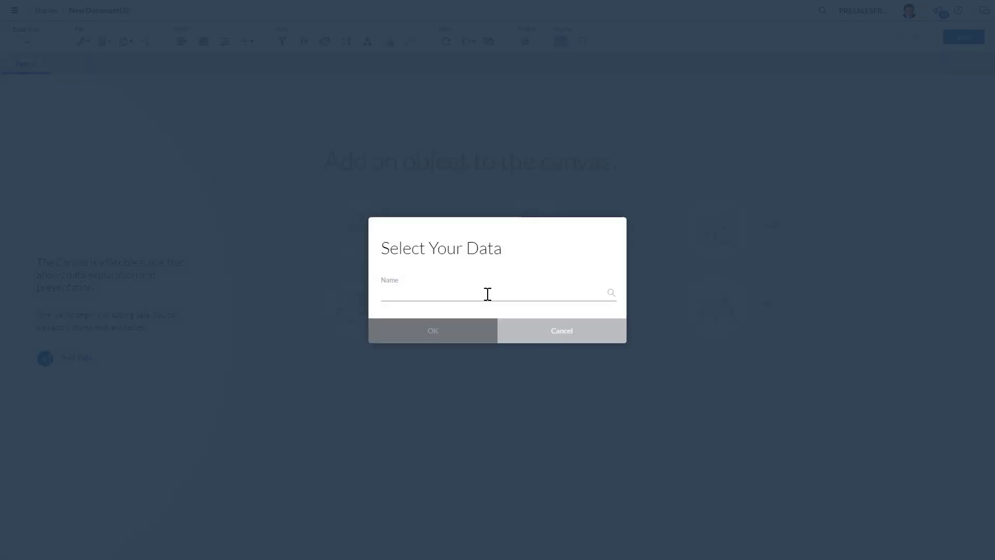
type("SAC")
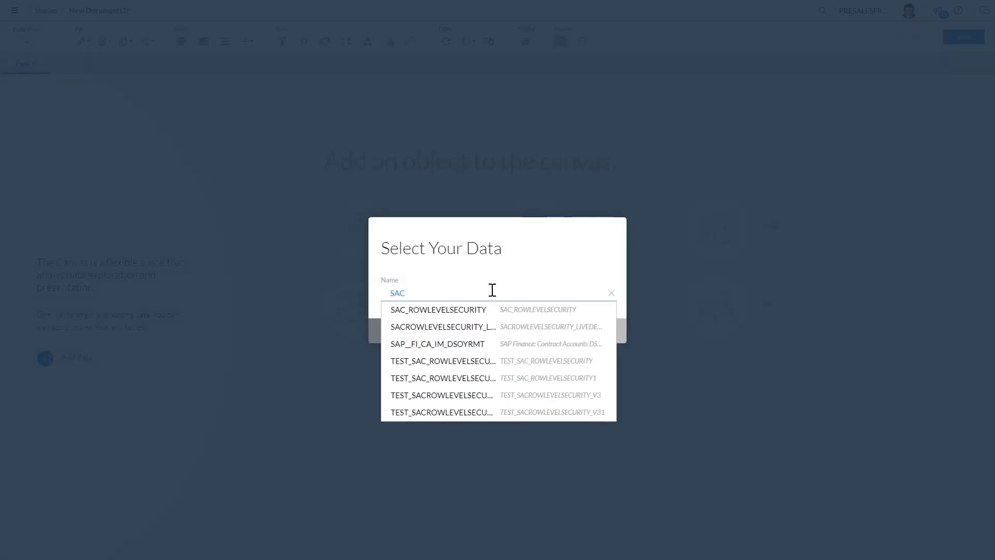
left_click(442, 326)
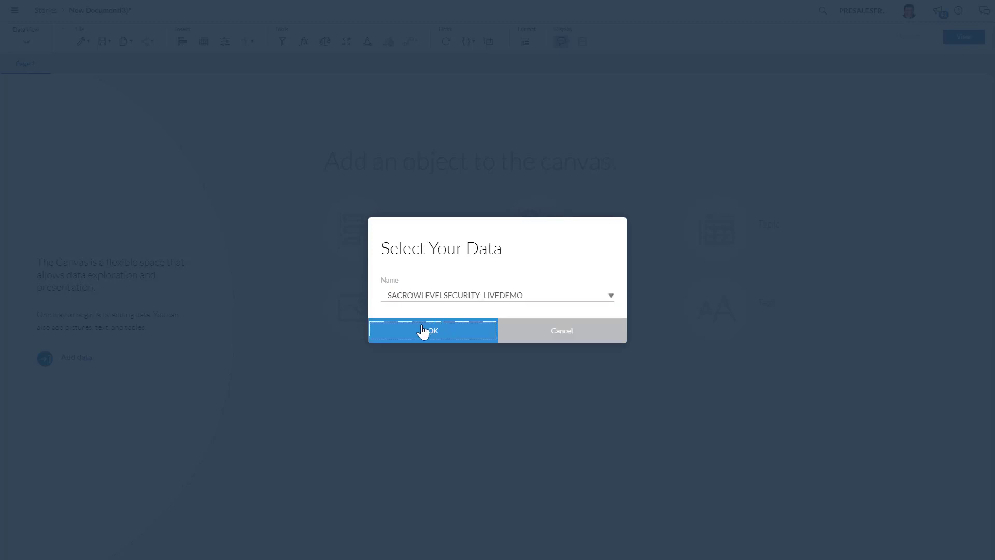
left_click(431, 331)
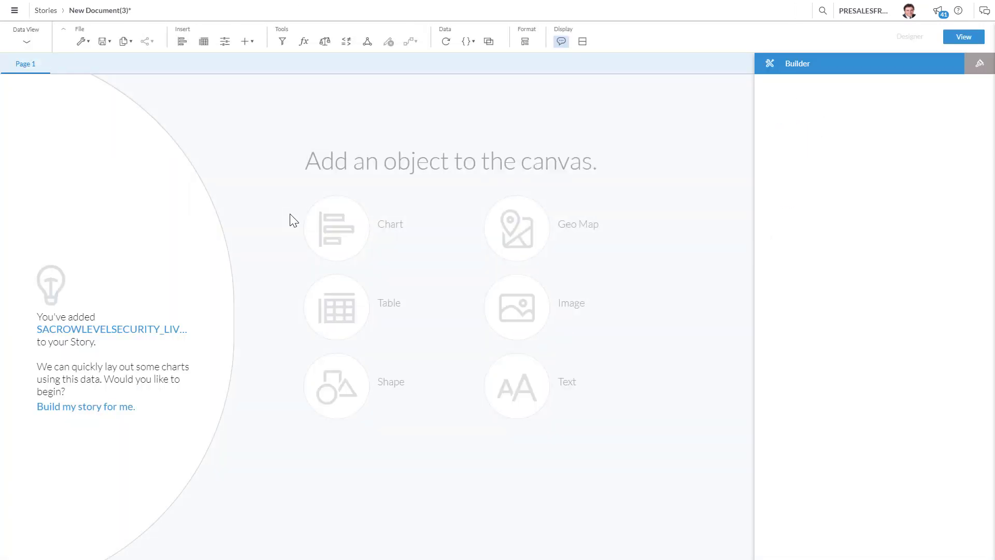
Insert a widened table and set its rows to Org instead of Category.
left_click(335, 307)
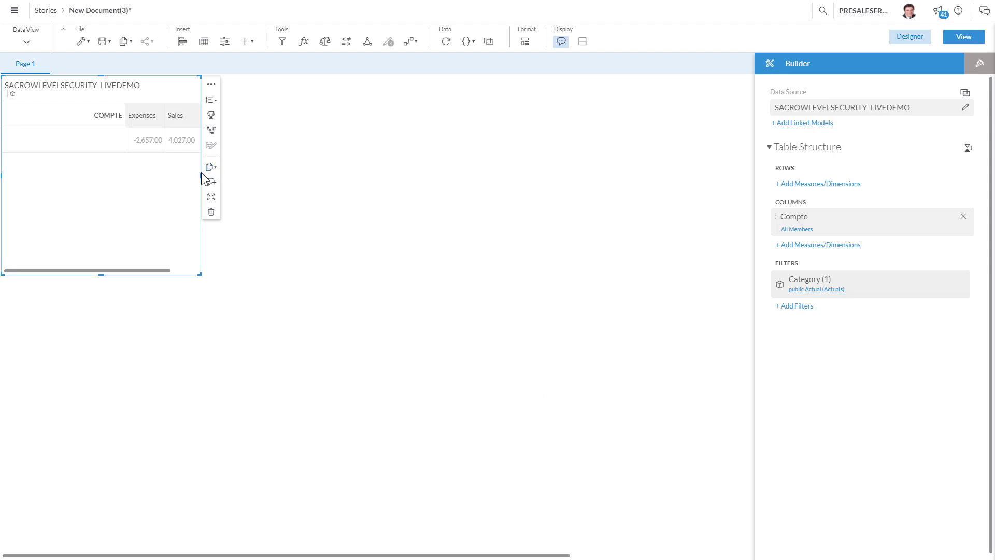
left_click_drag(200, 182, 582, 181)
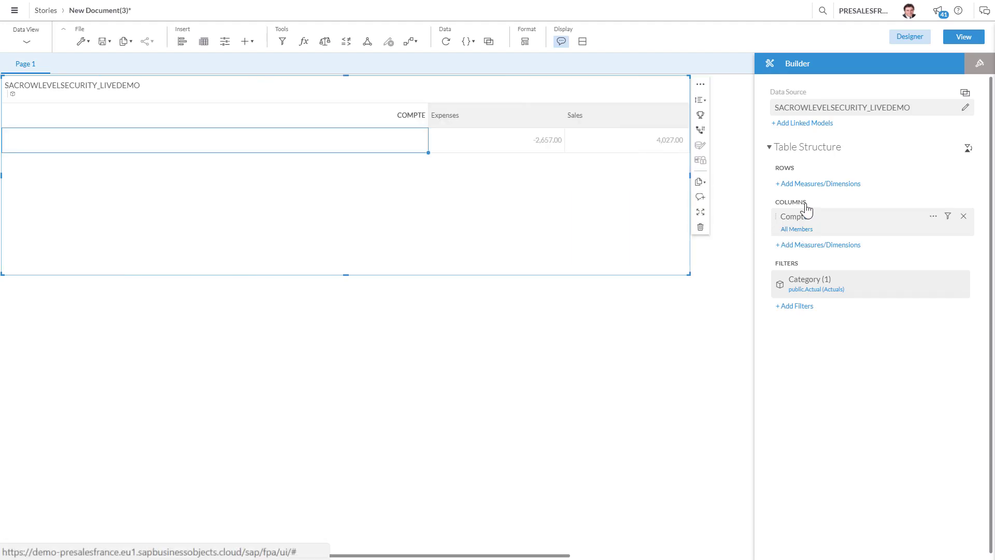
left_click(818, 183)
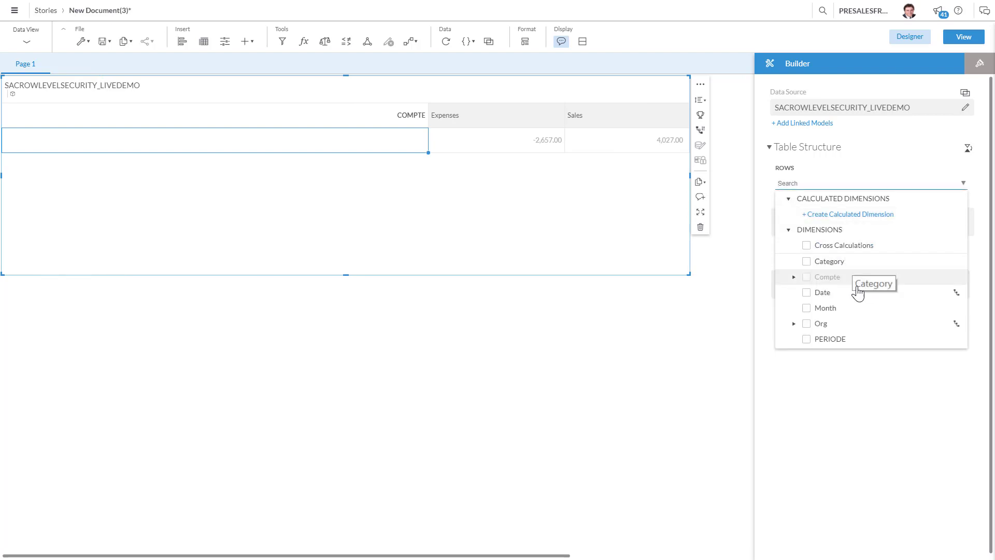
mouse_move(808, 259)
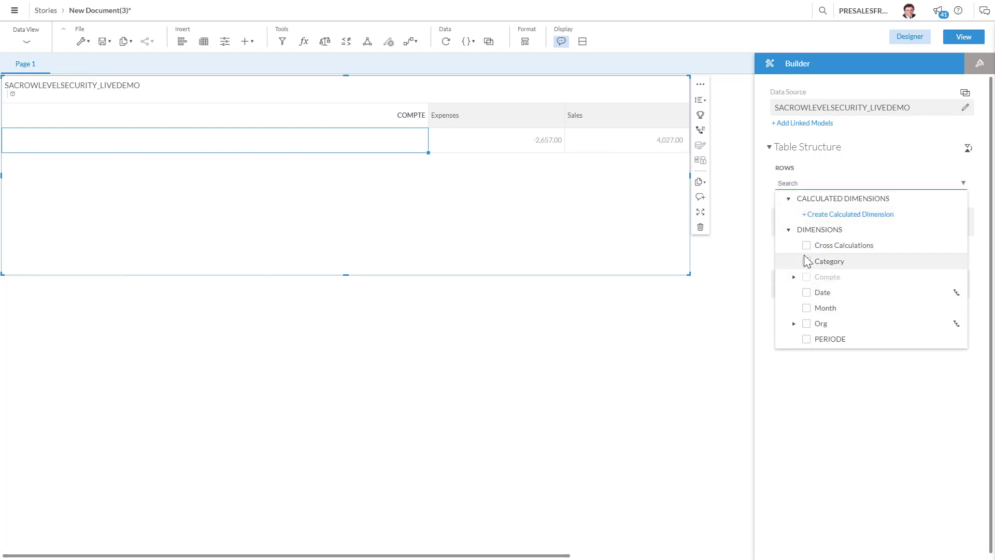
left_click(807, 261)
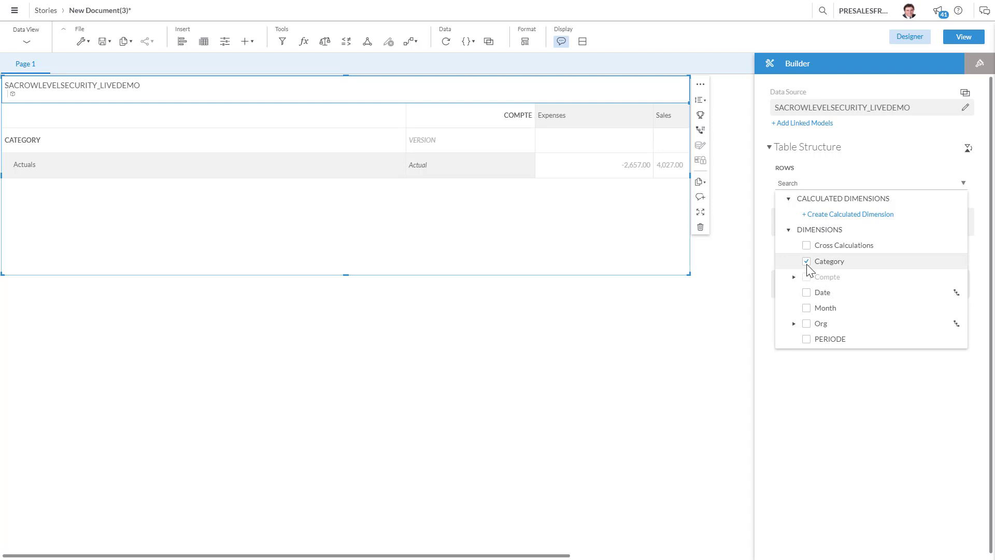
left_click(806, 261)
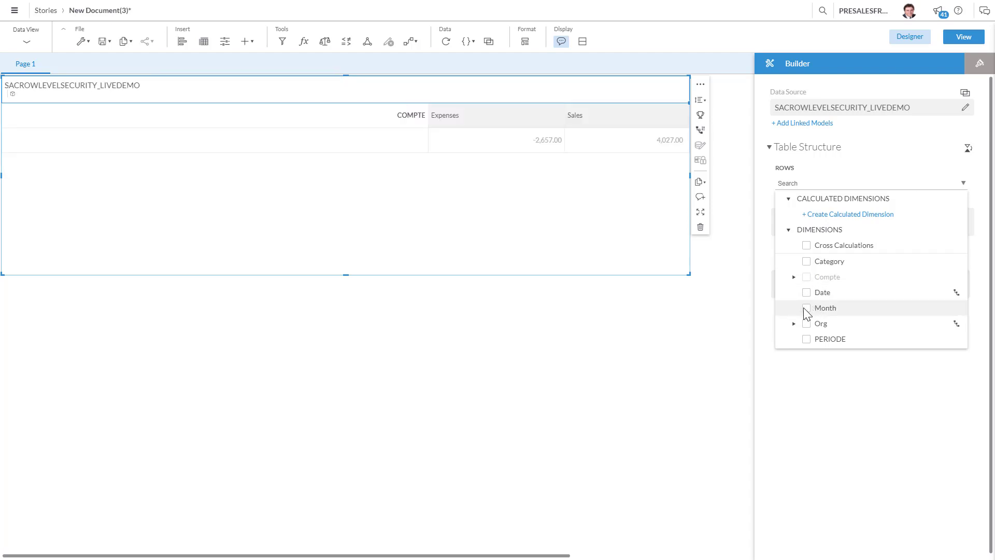
left_click(806, 323)
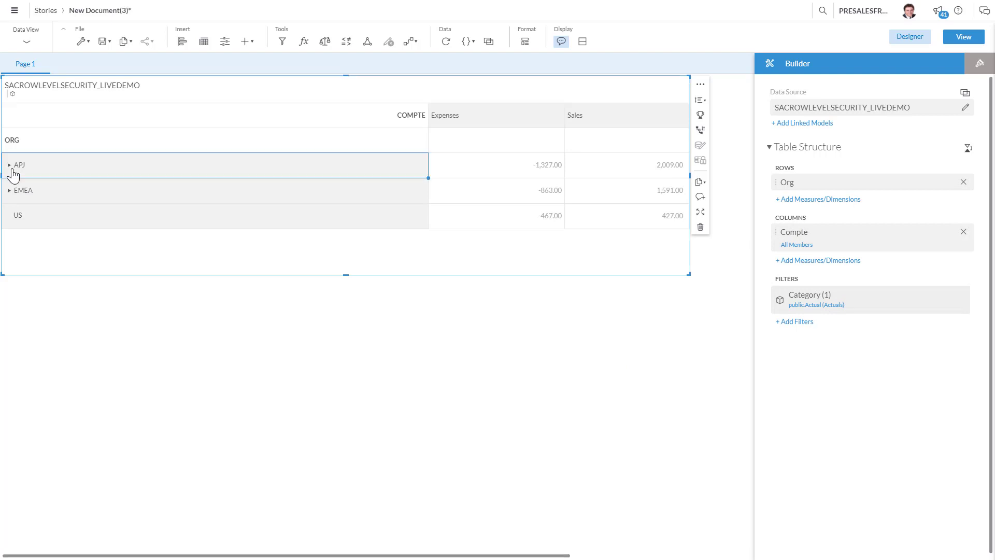
Expand APJ and EMEA to check their countries, then collapse EMEA.
left_click(11, 164)
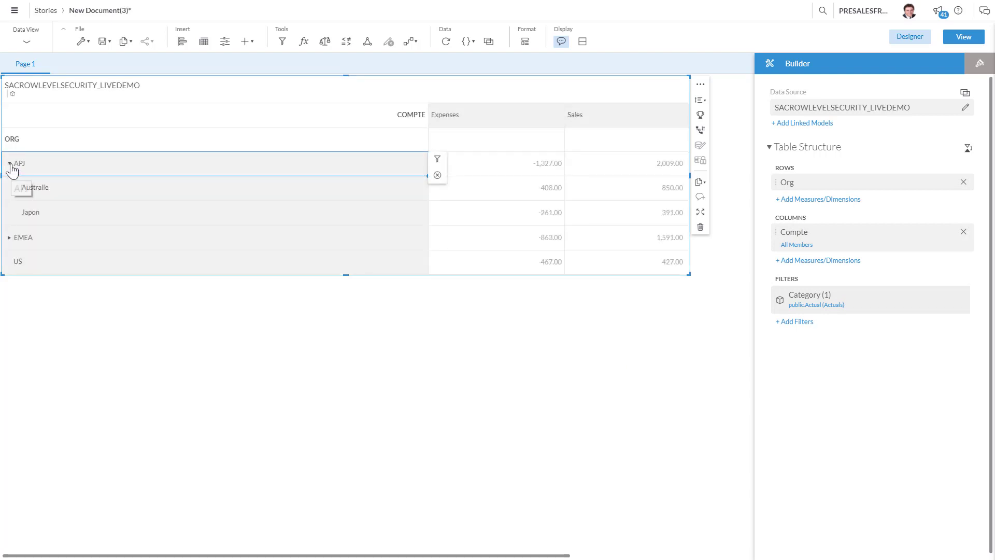
left_click(9, 164)
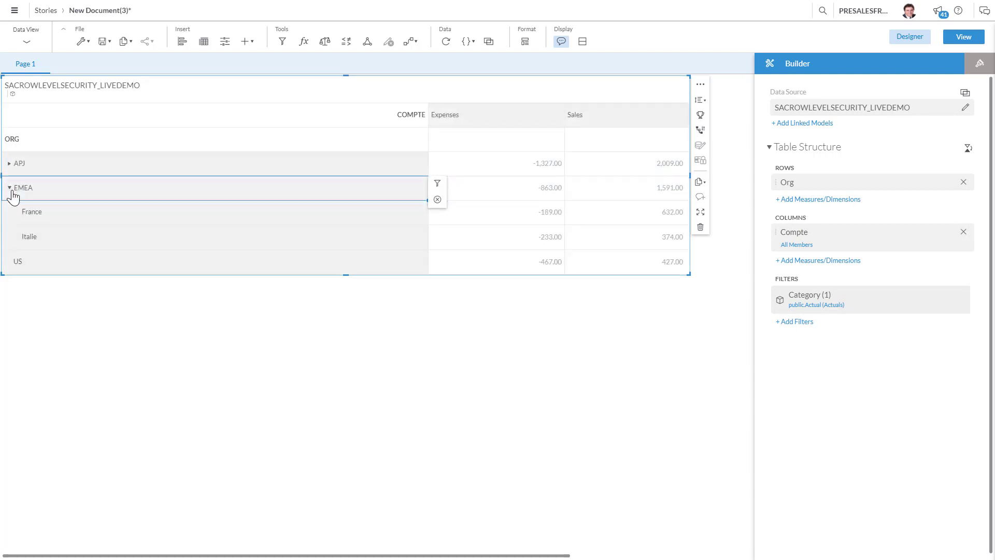
left_click(10, 188)
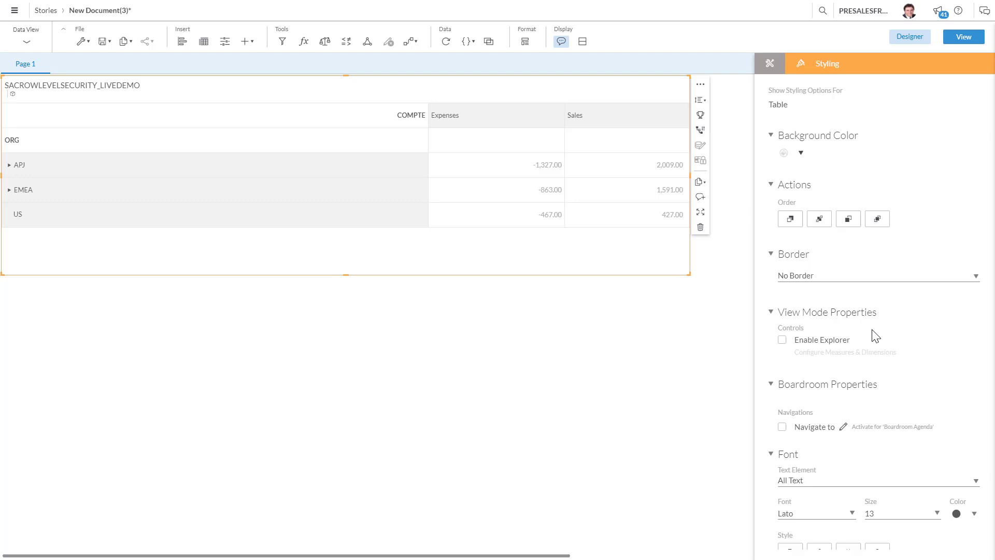
Apply the Report-Styling template to the table and return to the Builder panel.
scroll("down", 3)
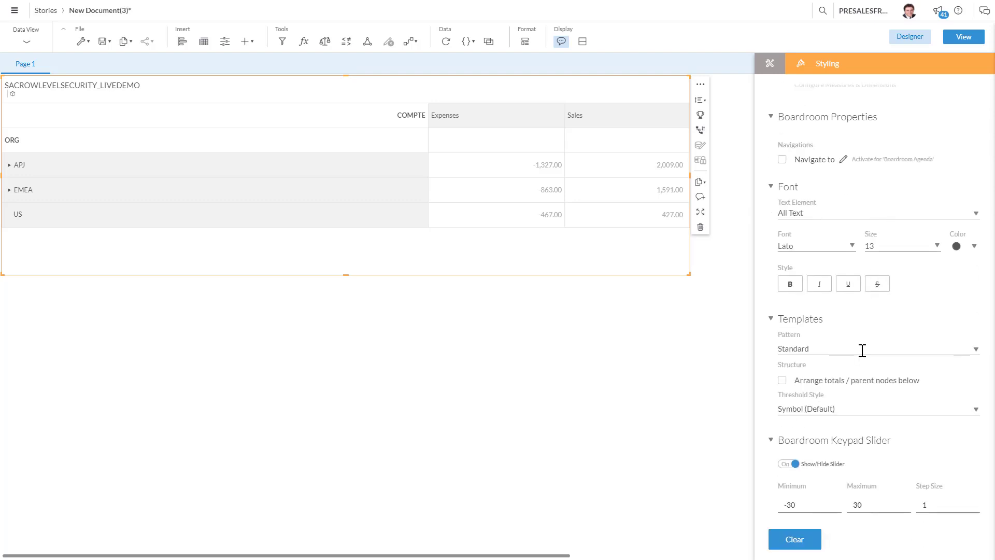
left_click(877, 348)
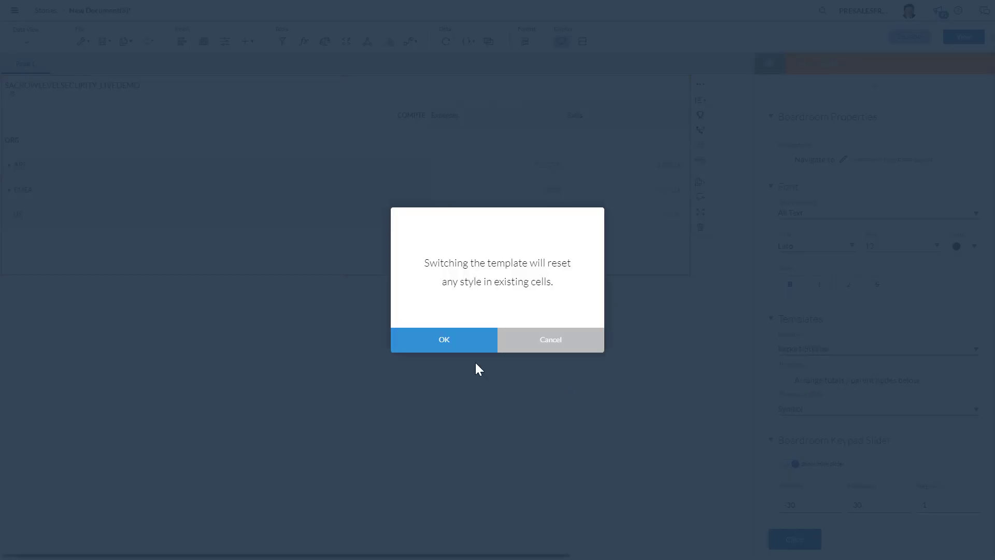
left_click(443, 340)
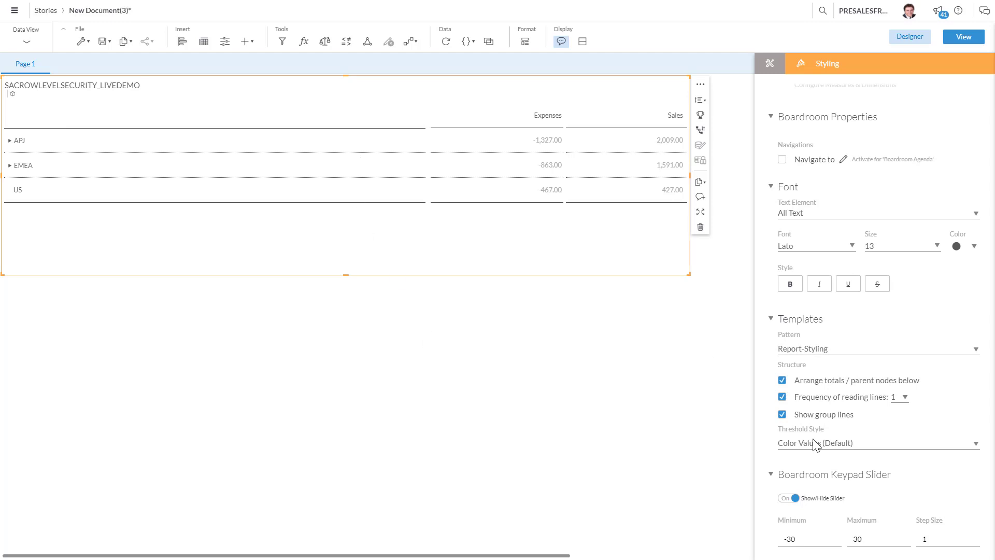
mouse_move(511, 230)
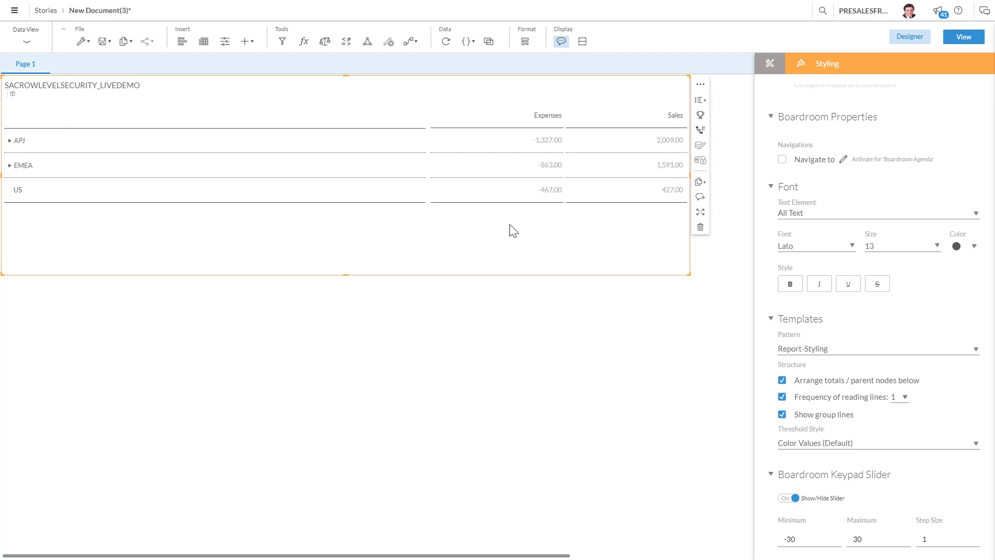
left_click(769, 63)
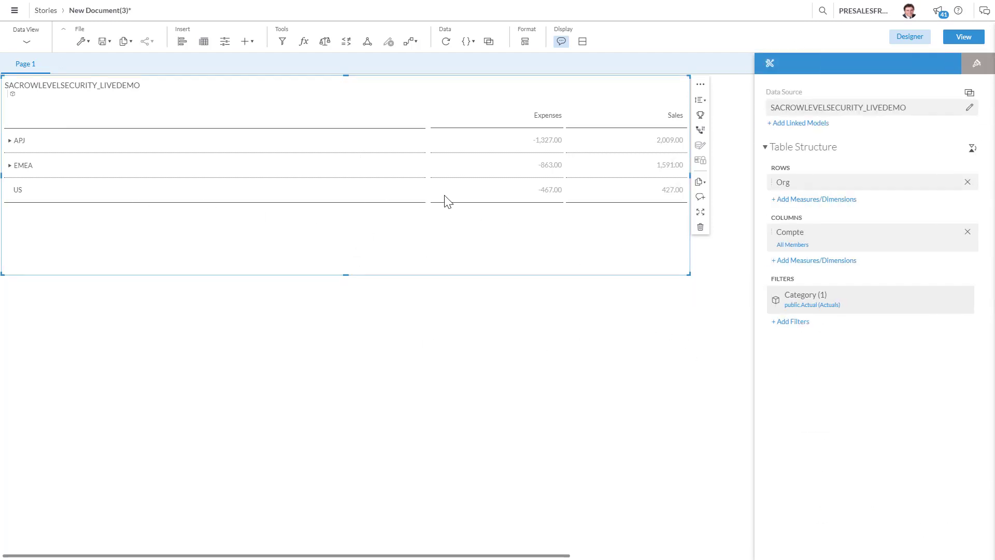
Show totals for Org rows, giving -2,657.00 expenses and 4,027.00 sales.
left_click(932, 182)
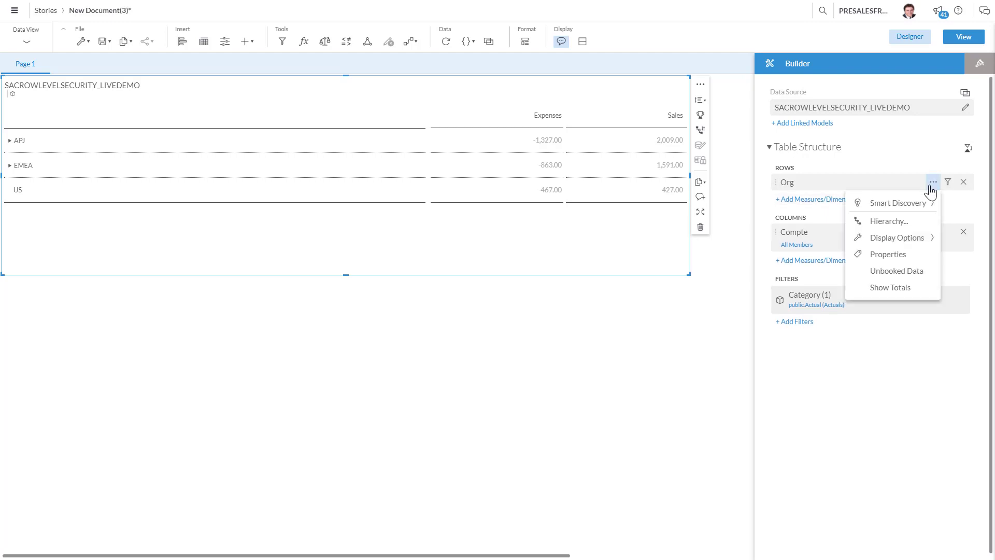
left_click(891, 288)
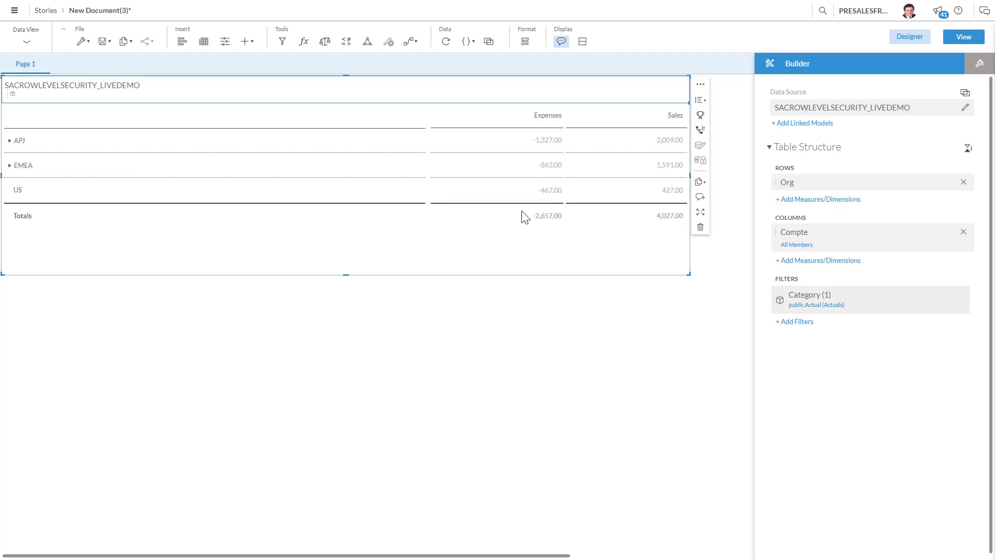
mouse_move(234, 326)
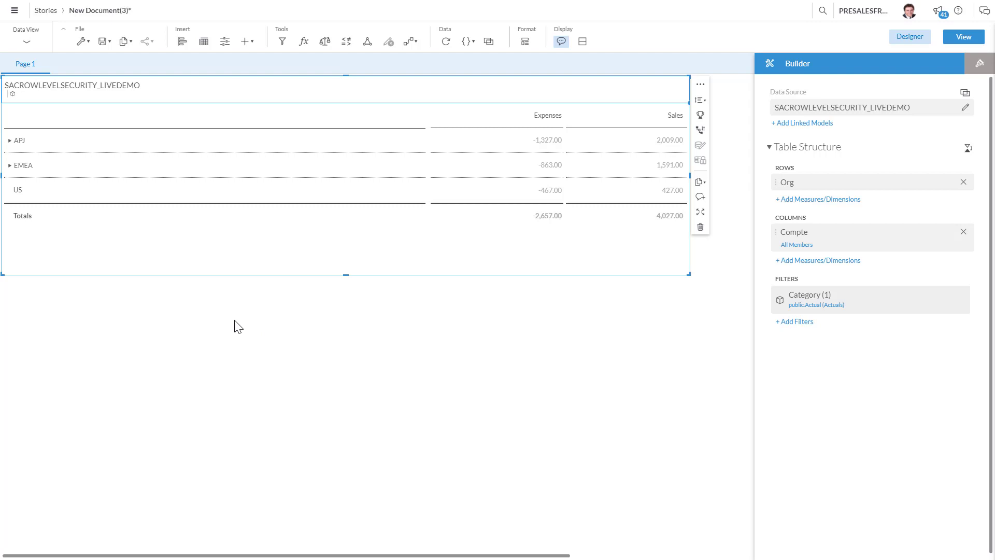
mouse_move(265, 252)
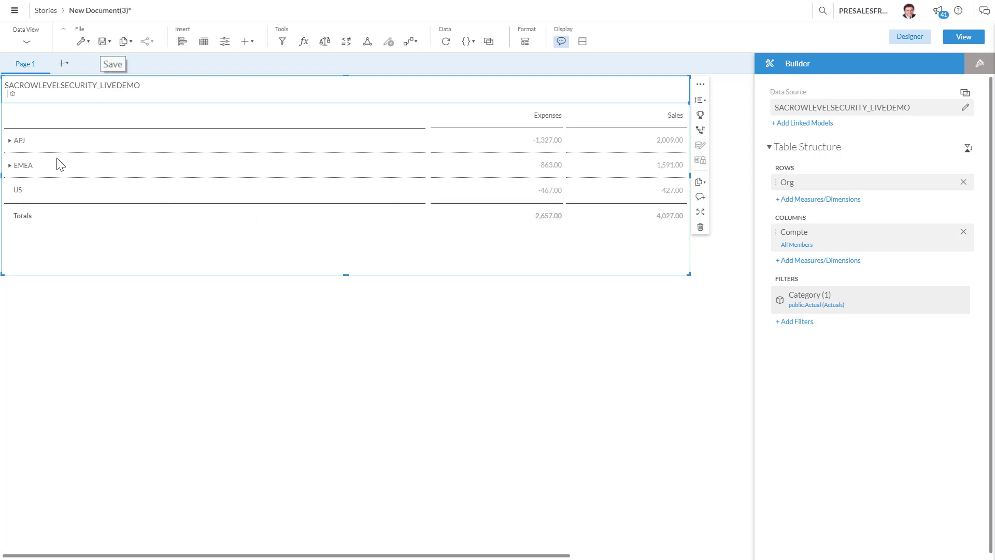
mouse_move(106, 40)
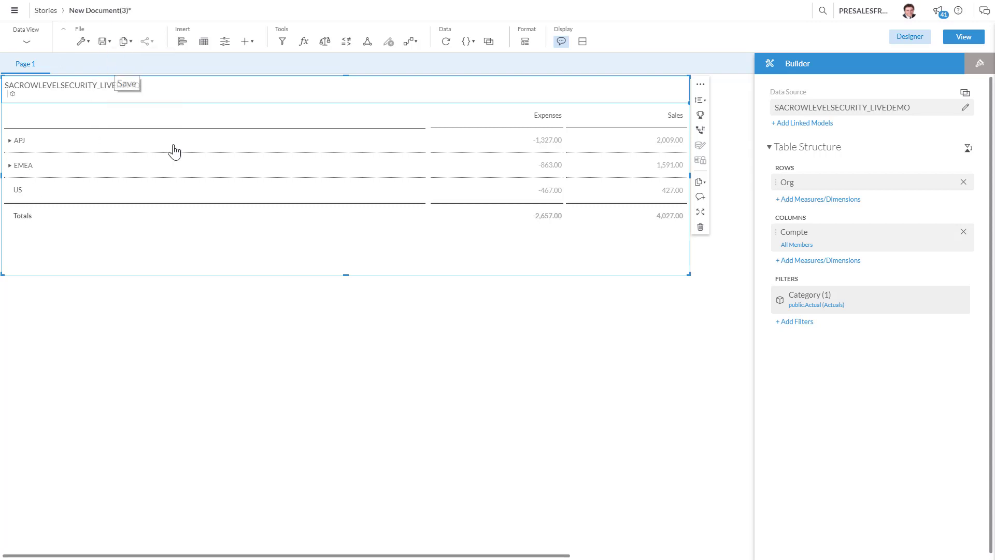
Save the story, replacing New Document(3) with the name SACROWLEVELSECURITY_LIVEDEMO.
left_click(104, 42)
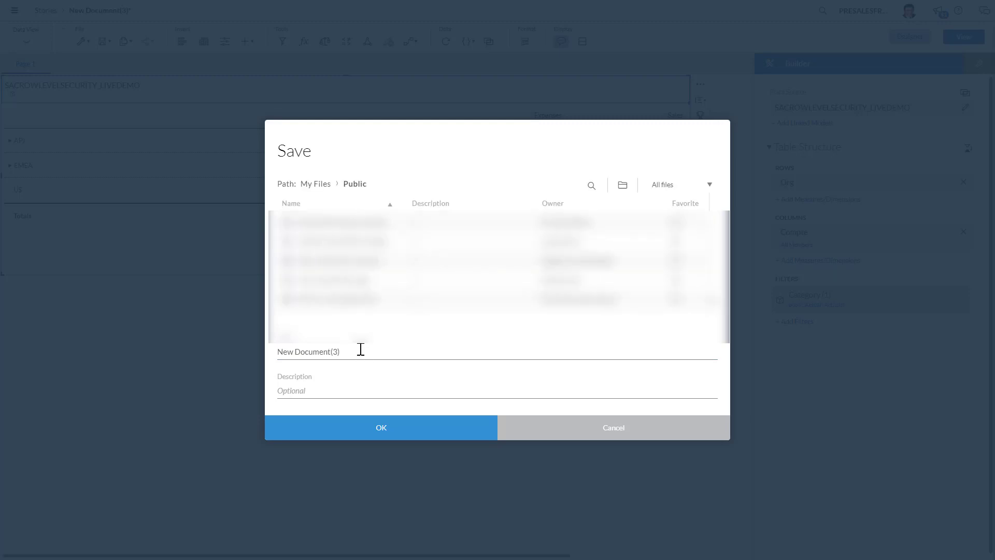
double_click(308, 352)
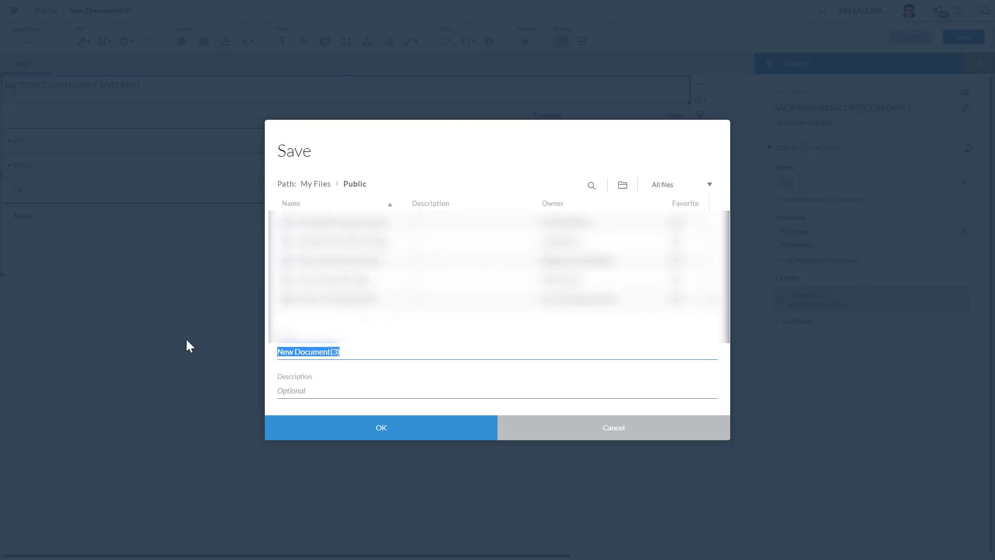
type("SACROW")
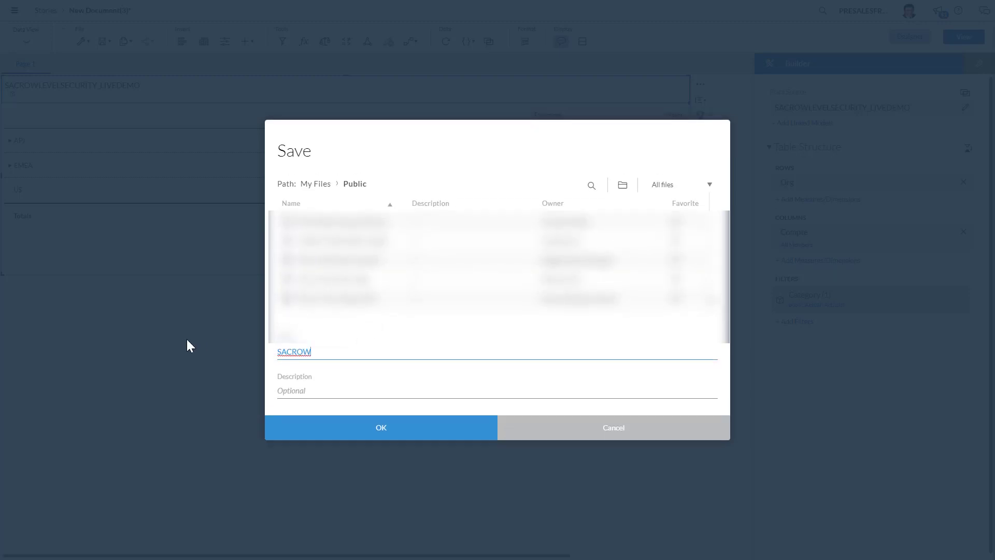
type("LEVELSECURITY")
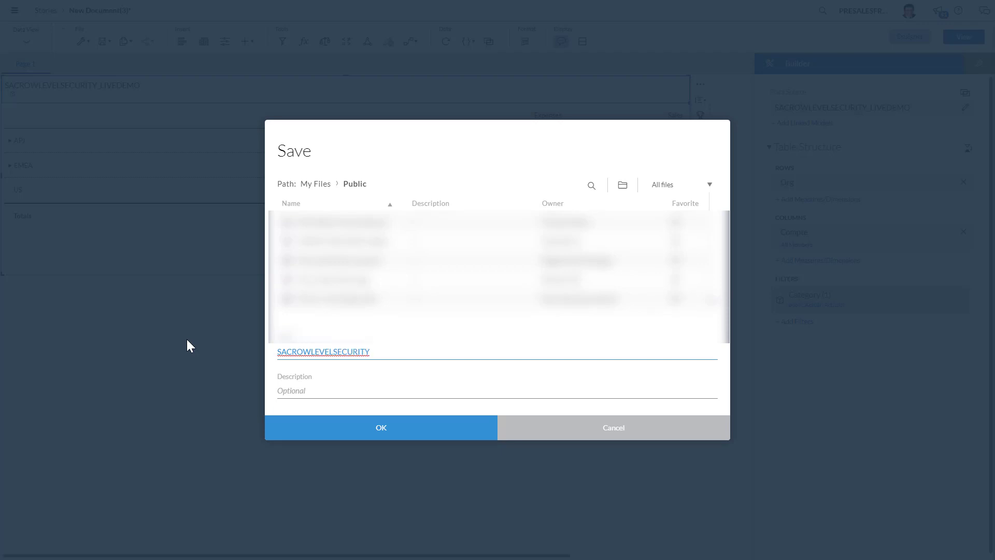
type("_LIVEDEMO")
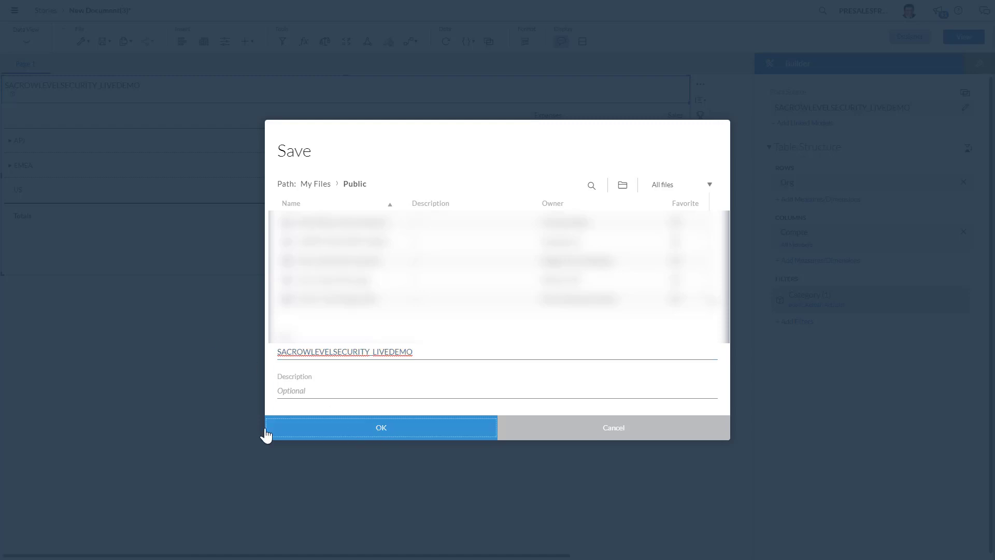
left_click(381, 427)
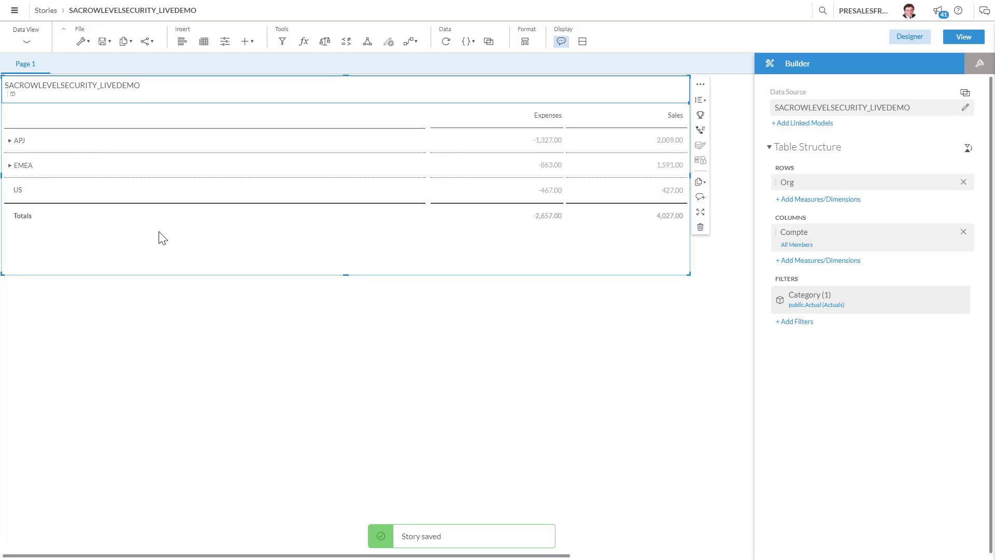
mouse_move(403, 115)
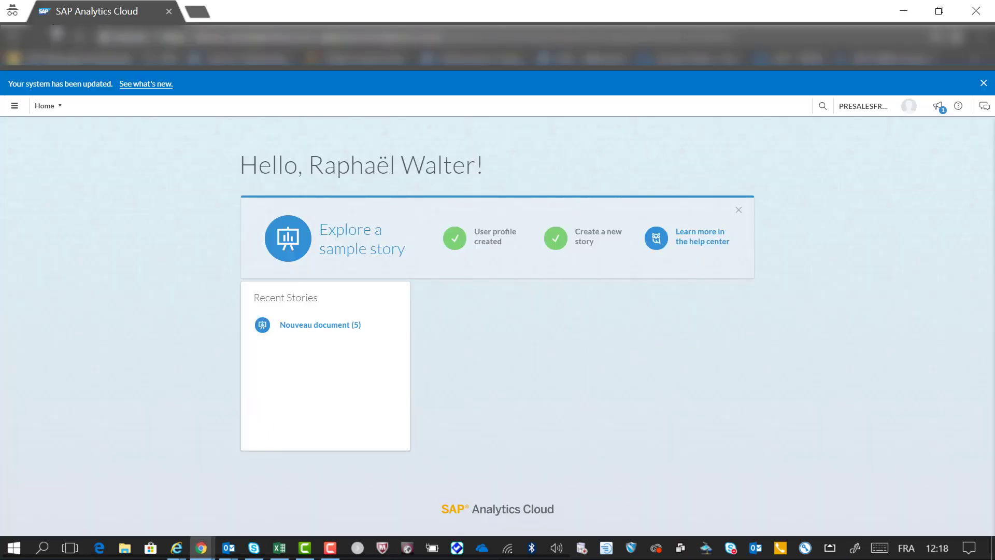
mouse_move(176, 214)
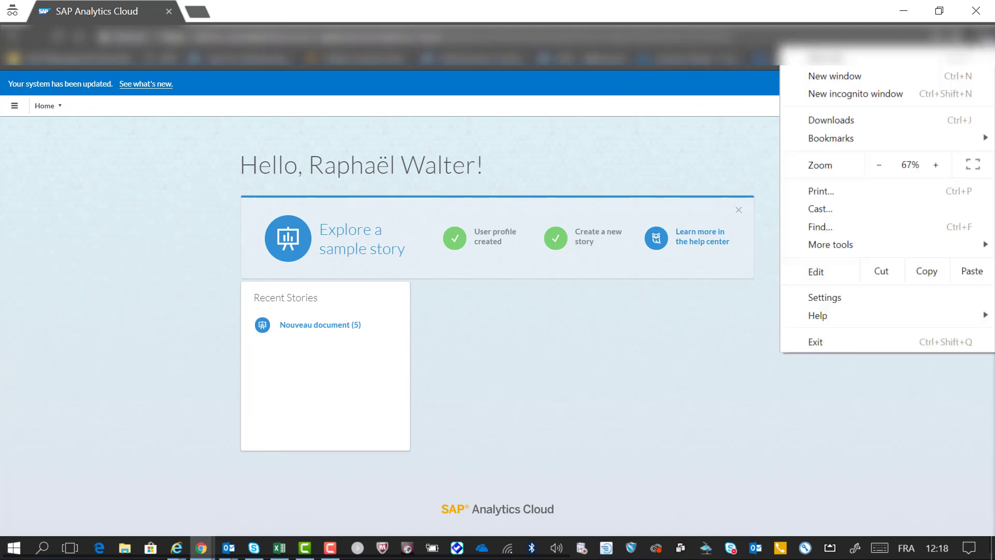
mouse_move(831, 84)
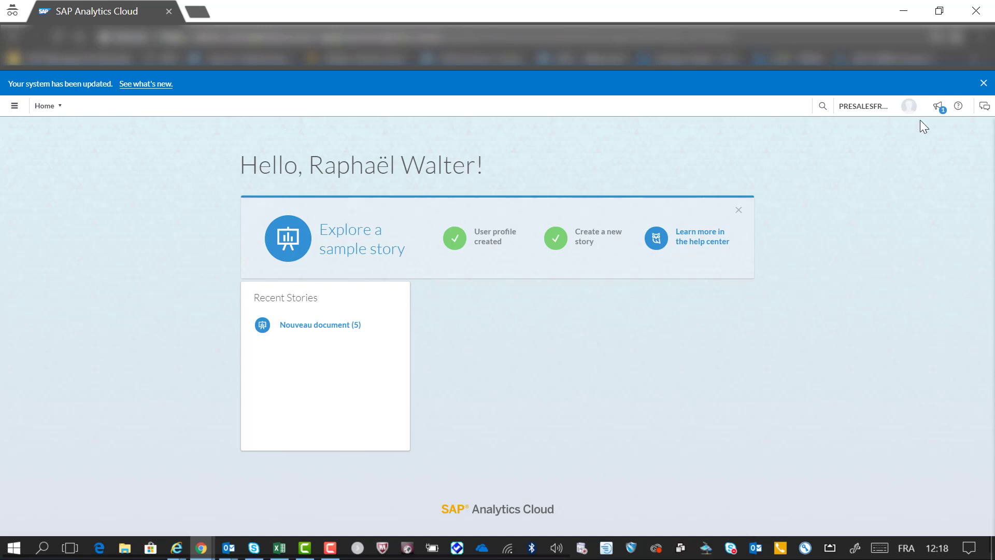
mouse_move(14, 105)
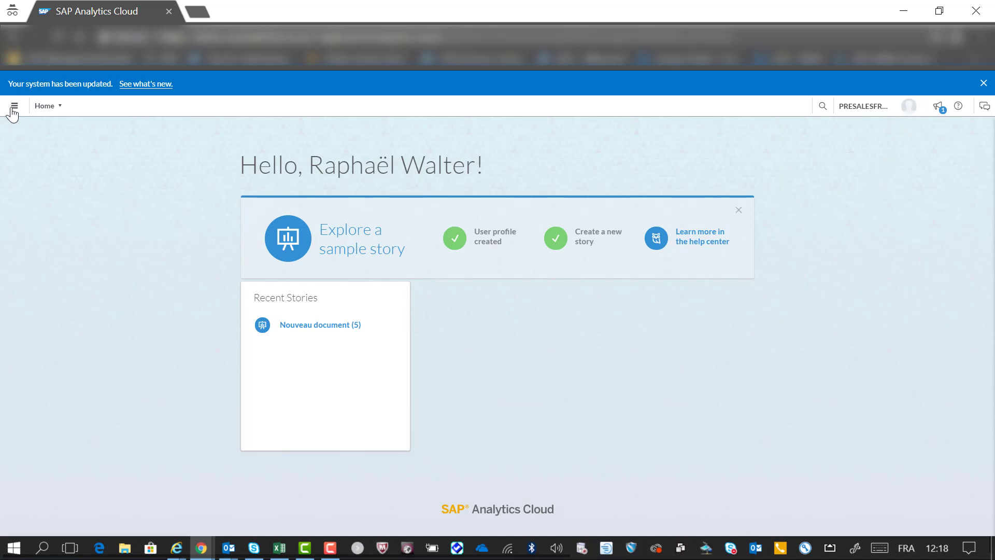
As the second user, browse Models and search 'SAC' for SACROWLEVELSECURITY_LIVEDEMO.
left_click(15, 106)
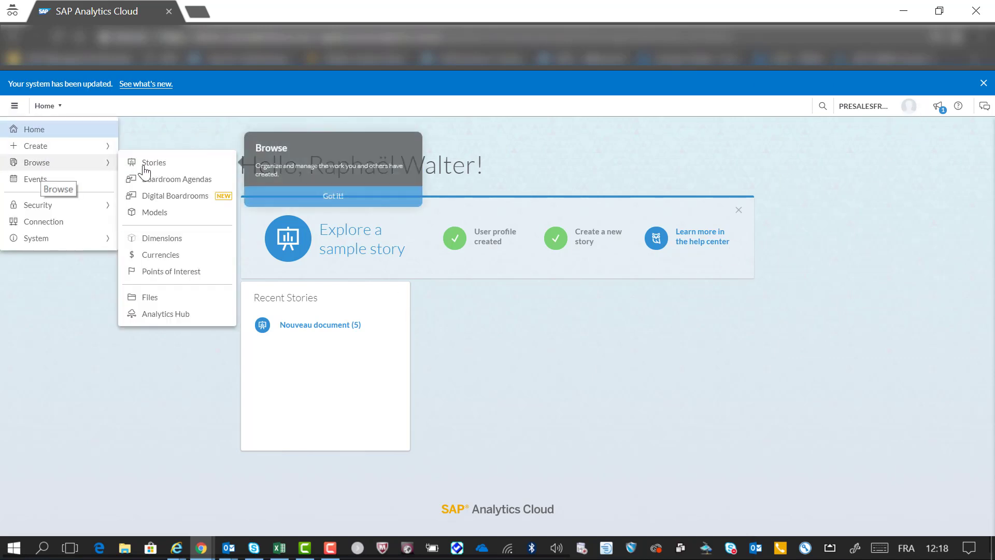
left_click(154, 212)
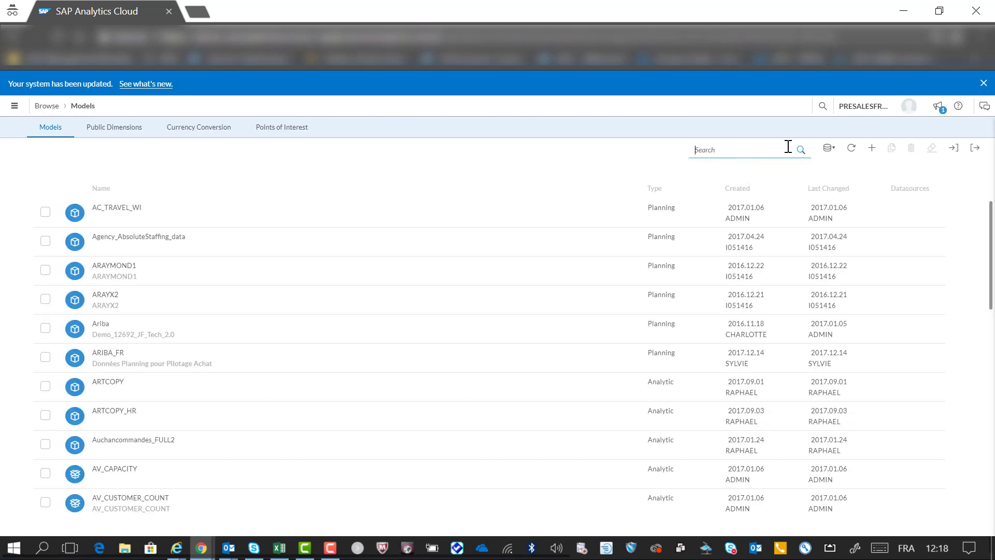
type("SAC")
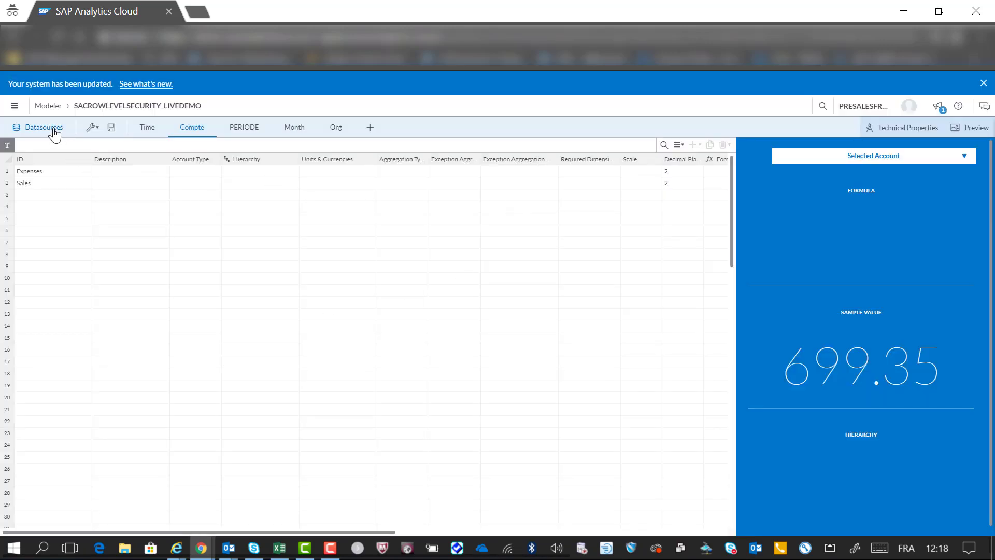
Open the saved story from Stories, then expand and collapse EMEA (France, Italie).
left_click(15, 105)
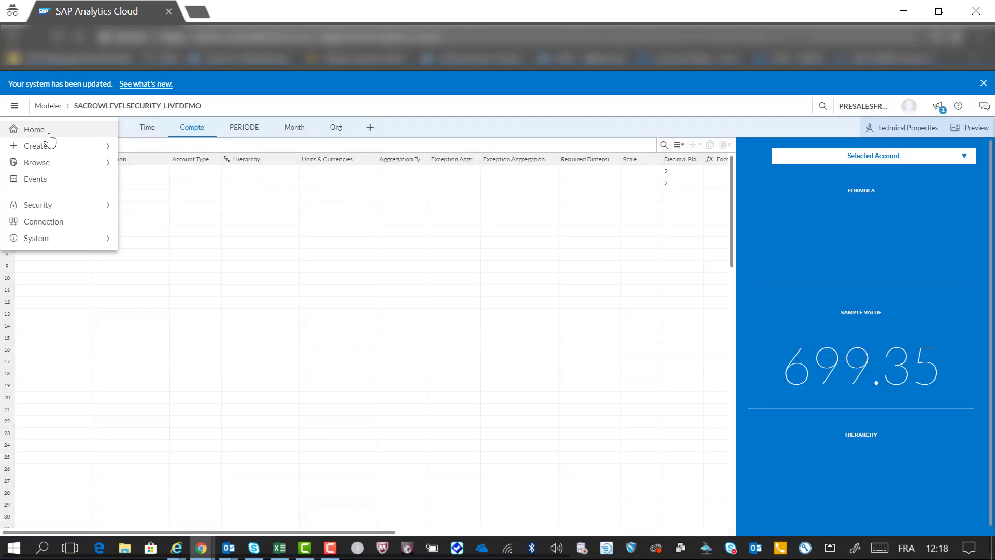
left_click(37, 162)
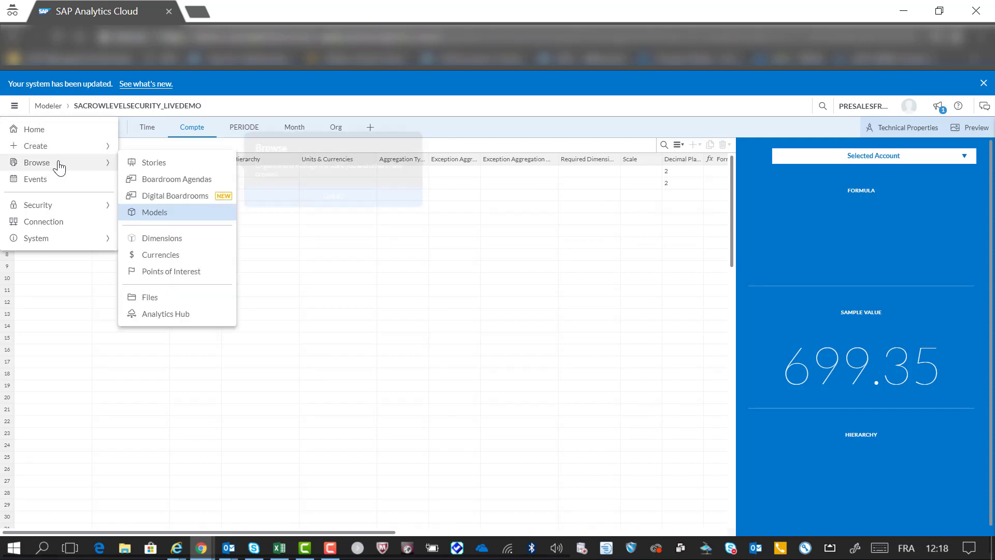
left_click(153, 162)
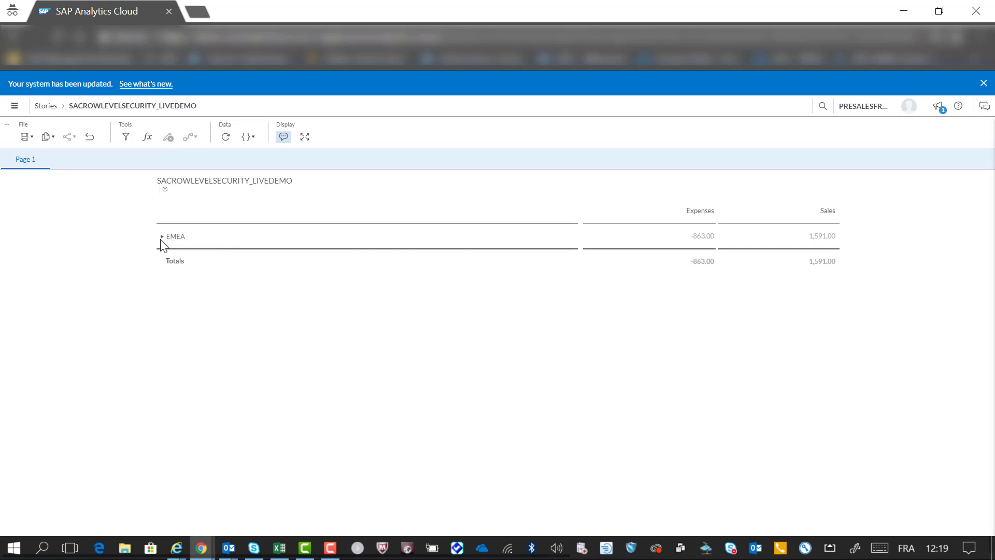
left_click(163, 236)
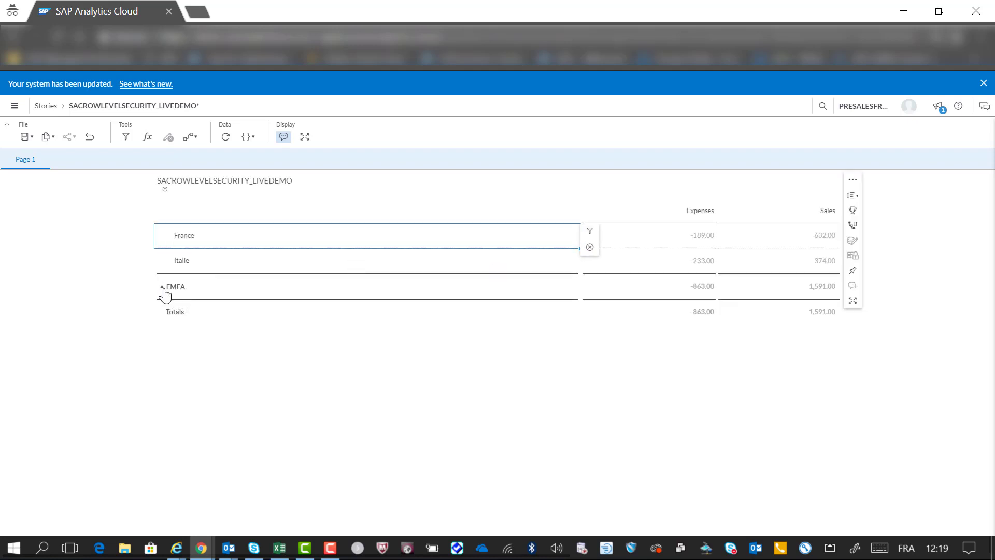
left_click(162, 288)
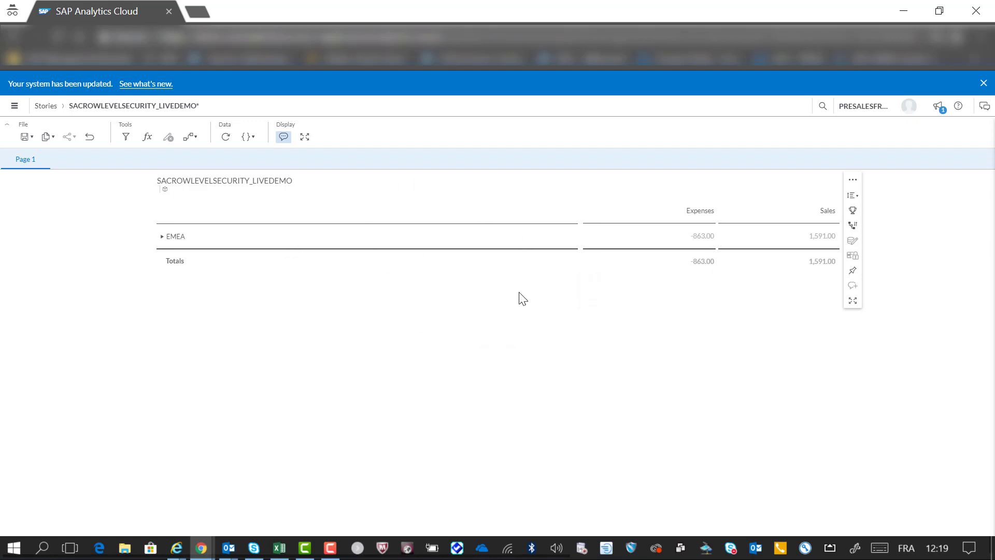
mouse_move(557, 310)
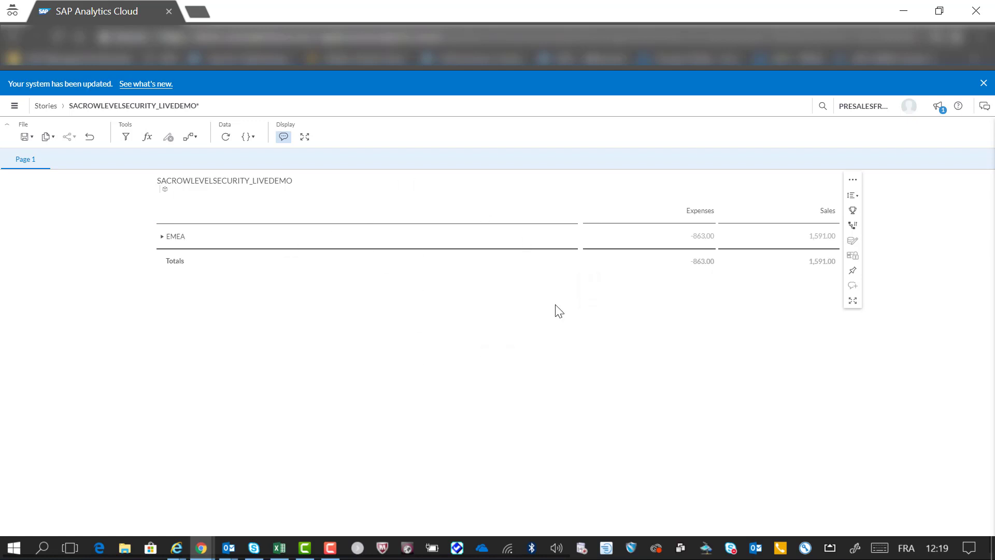